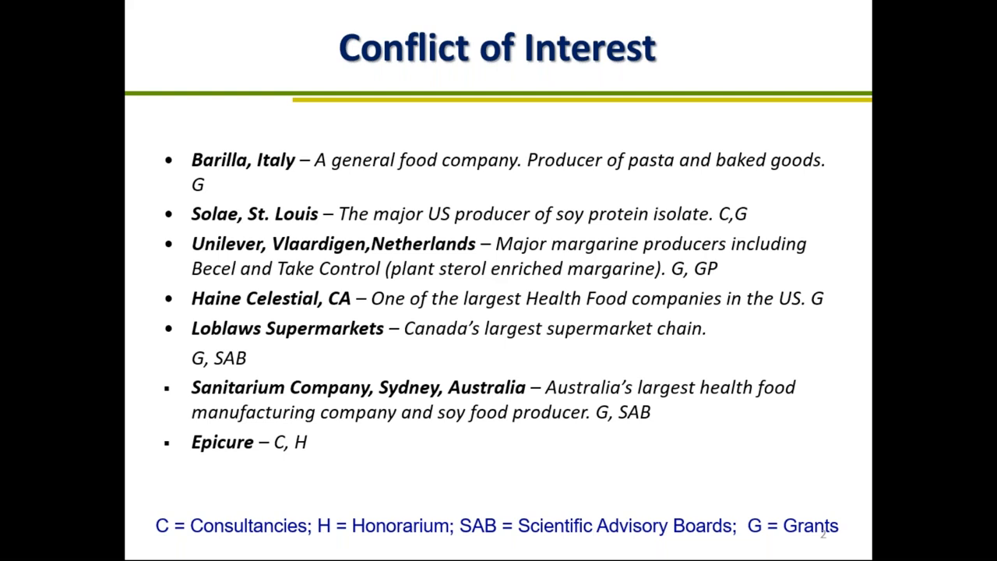
Advance through the three Conflict of Interest slides to the Search Summary flowchart (slide 7)
key(Right)
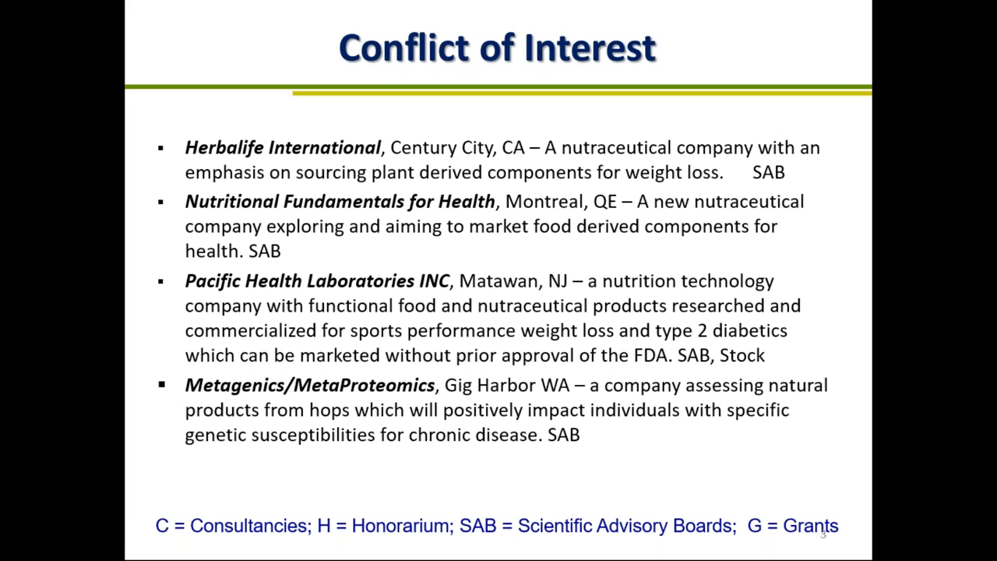
key(Right)
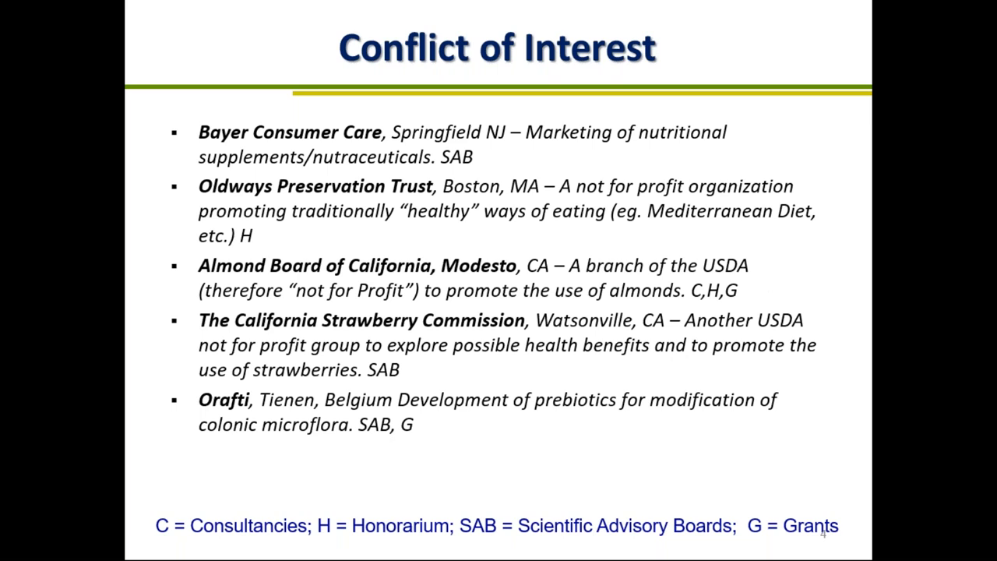
key(right)
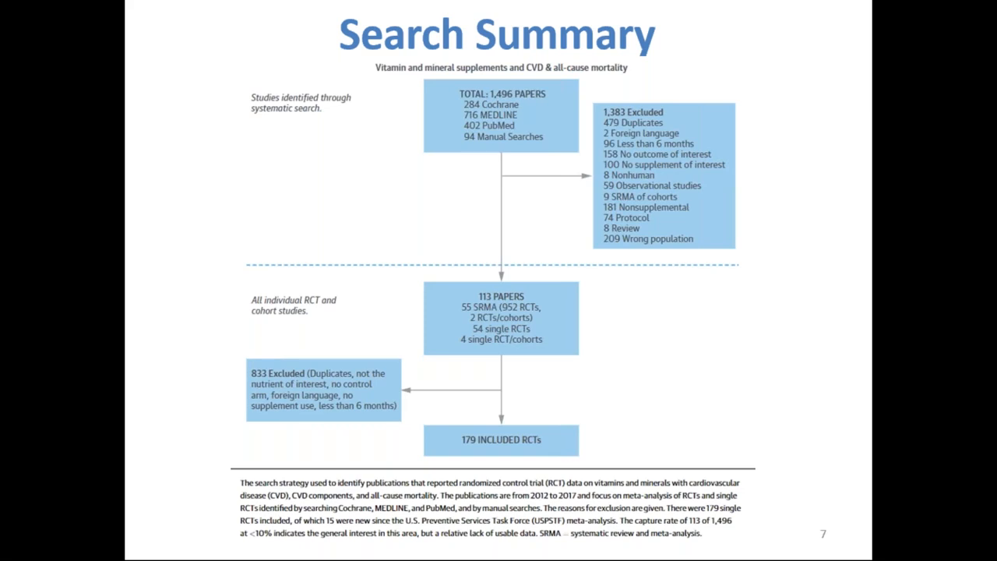
Advance to slide 8, forest plots for multivitamins, vitamin D, calcium and vitamin C
key(right)
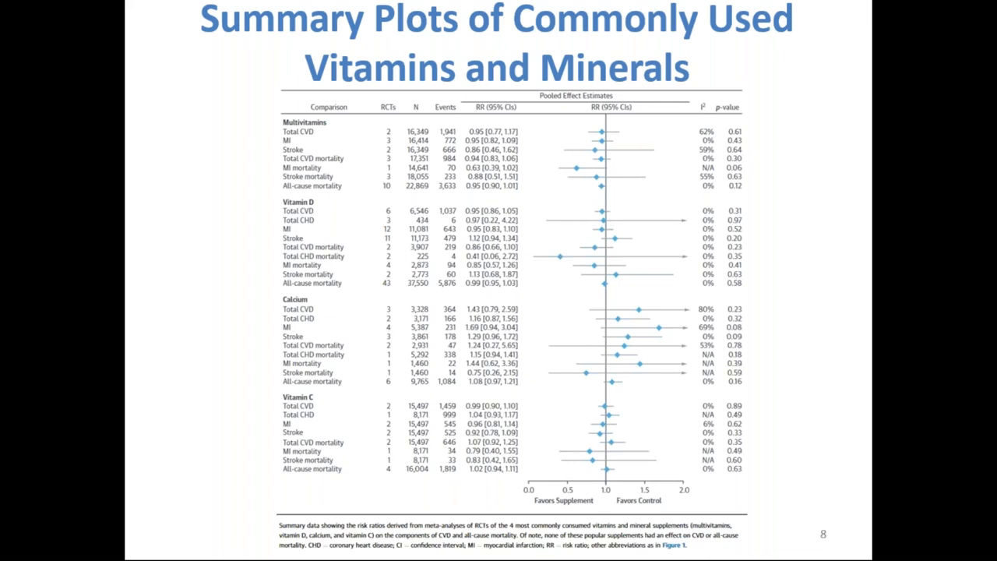
Advance to slide 9, forest plots for folic acid, B-complex, antioxidants and niacin
key(Right)
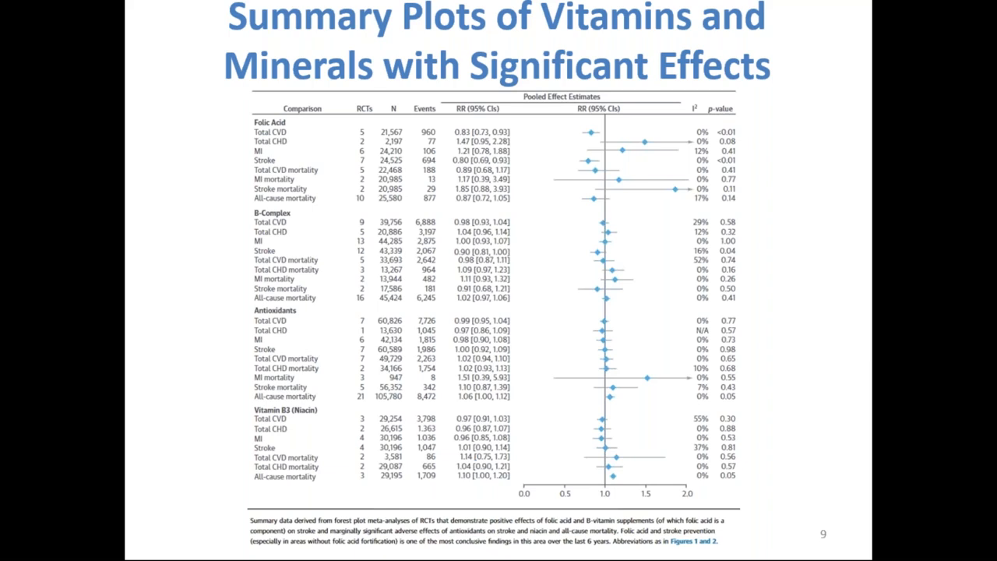
Advance through the folic acid stroke and CVD slides to slide 12 on vitamin B complex
key(Right)
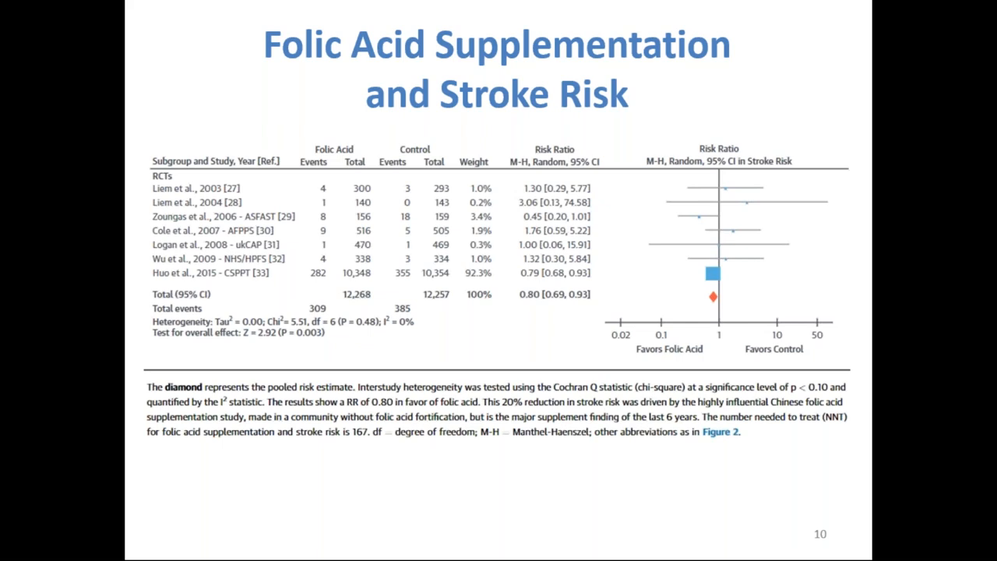
key(right)
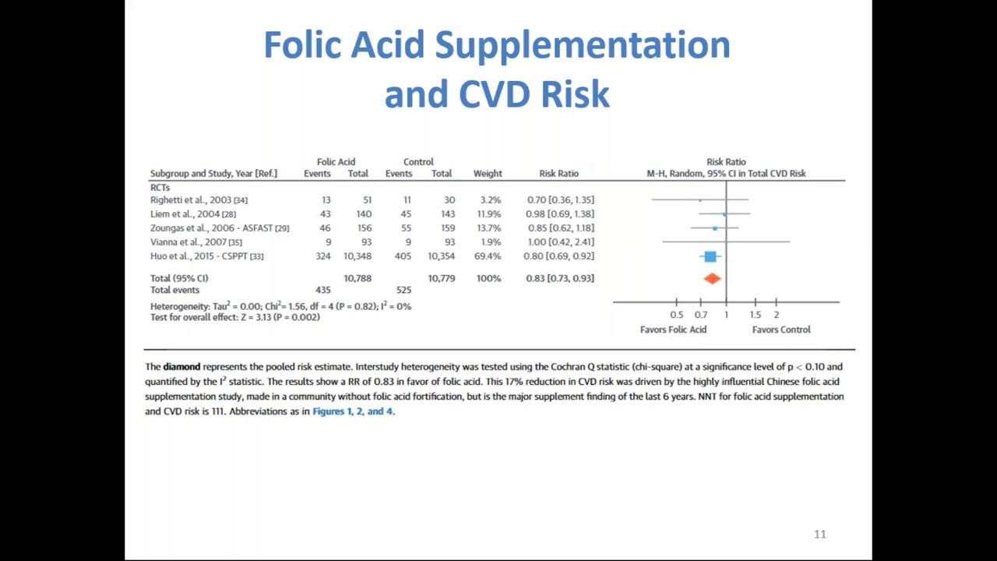
key(Right)
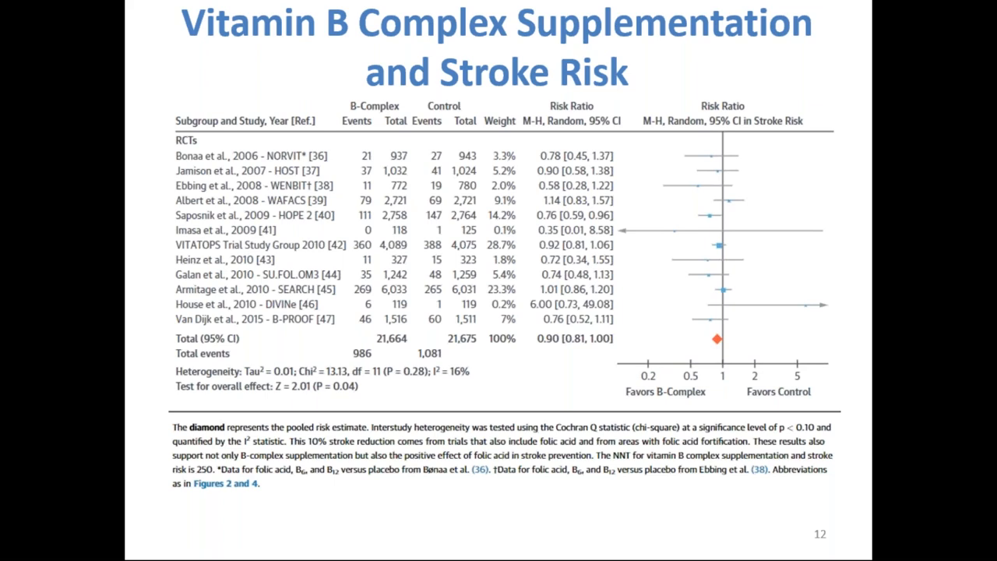
Advance to slide 14, antioxidant supplementation and all-cause mortality with the P = 0.05 result
key(Right)
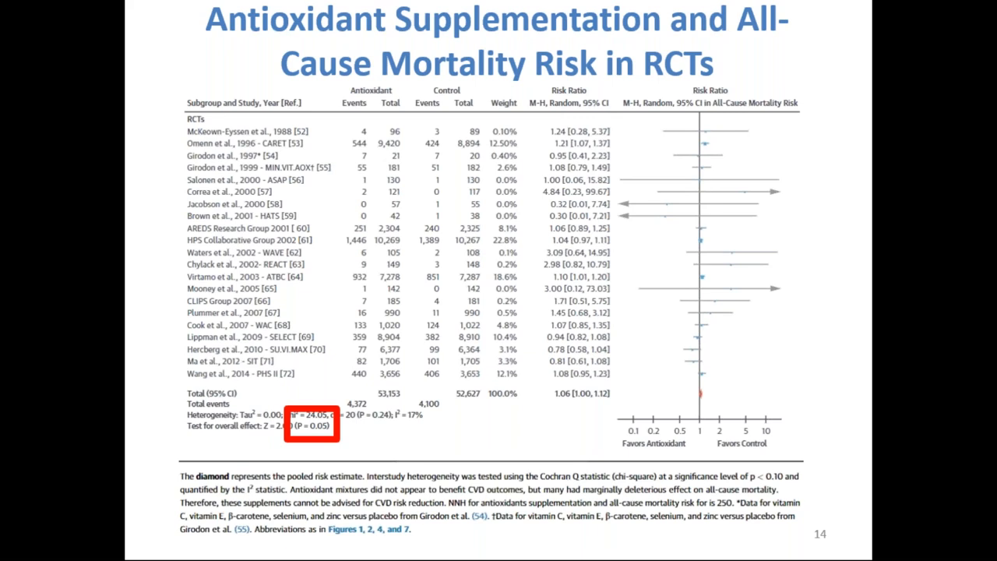
Advance to slide 16, the bar chart of nonsignificant CVD effects
key(right)
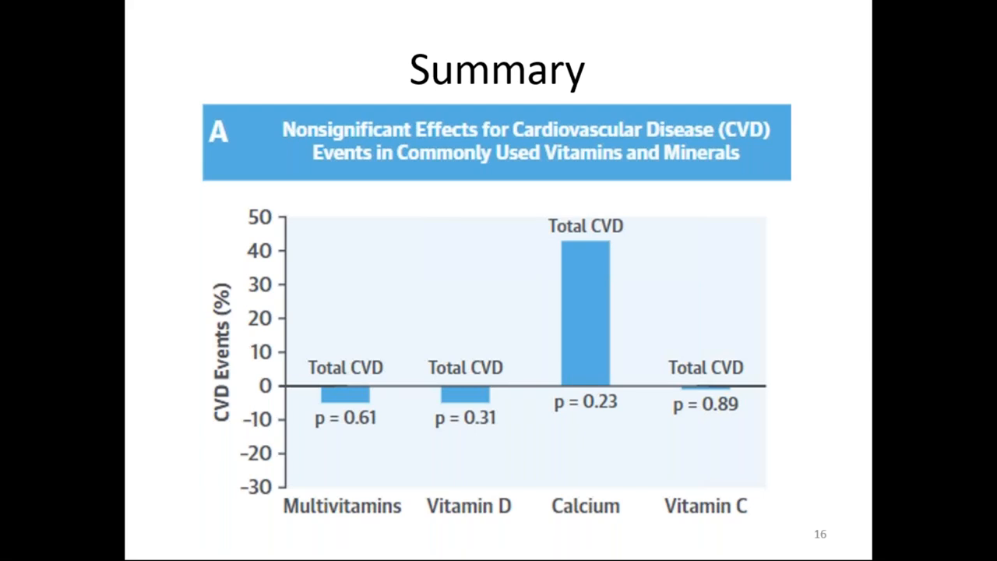
Advance to slide 17, charting nonsignificant all-cause mortality effects for four supplements
key(Right)
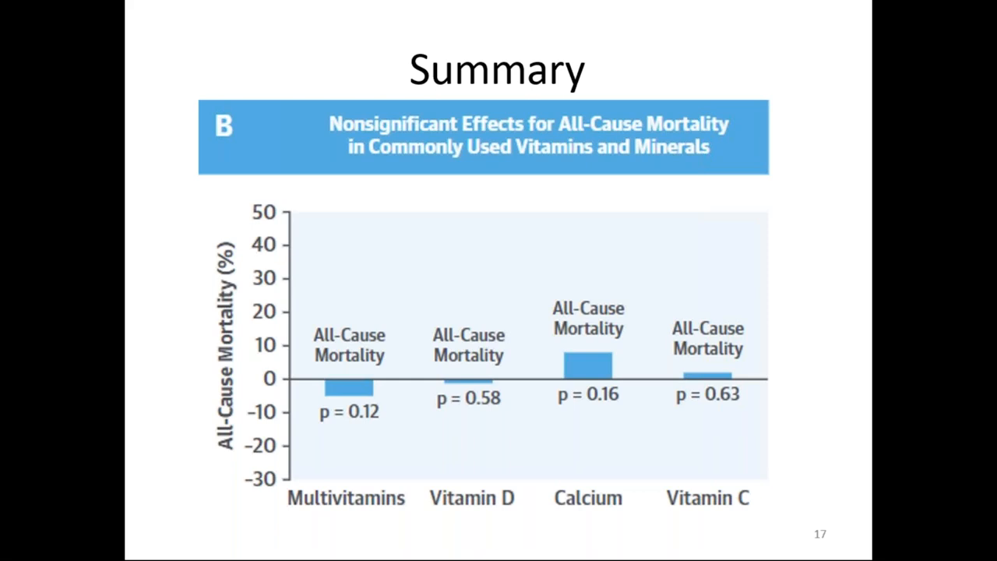
Advance to slide 18, charting folic acid and B-complex CVD effects with NNT values
key(right)
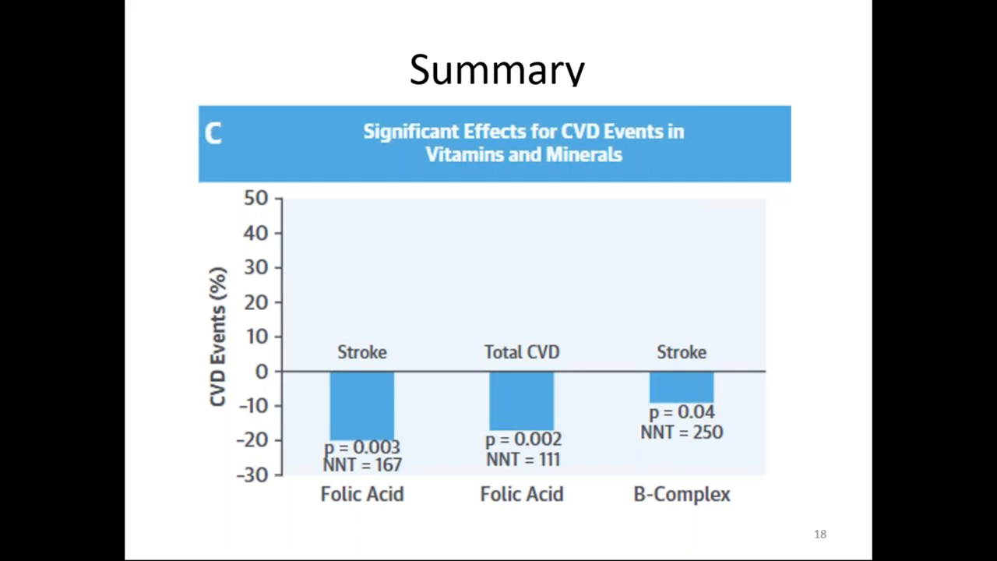
key(Right)
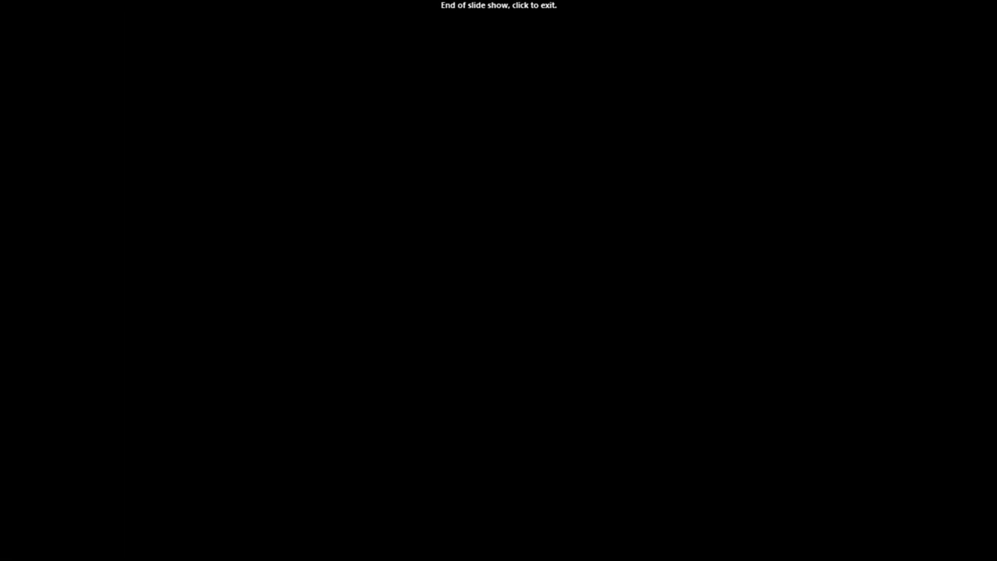
mouse_move(465, 202)
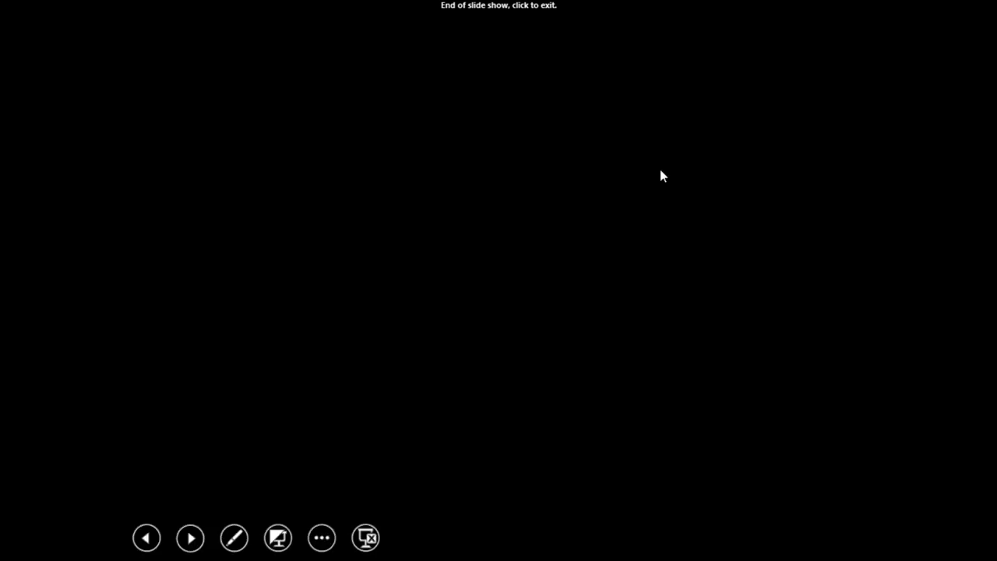
mouse_move(411, 175)
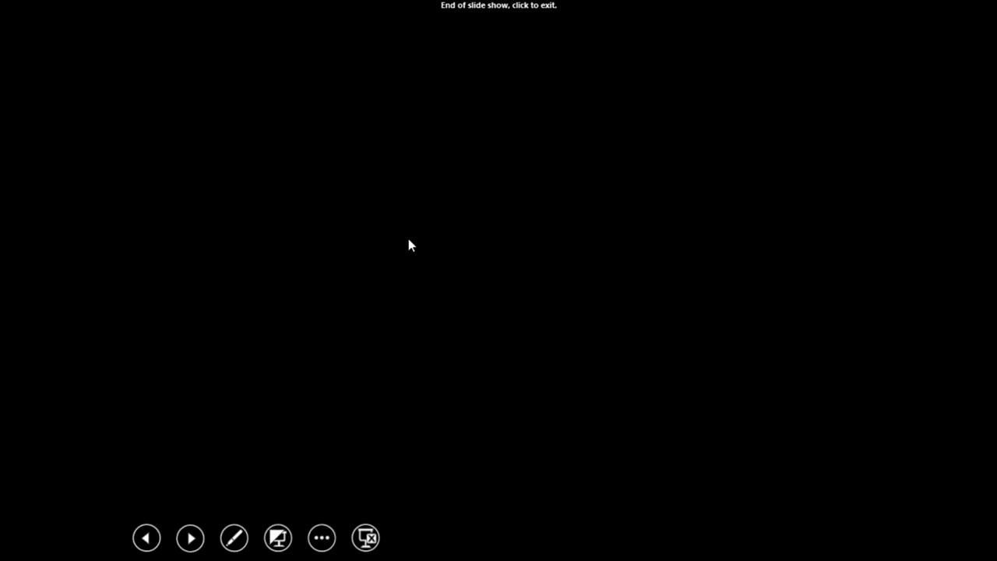
mouse_move(459, 95)
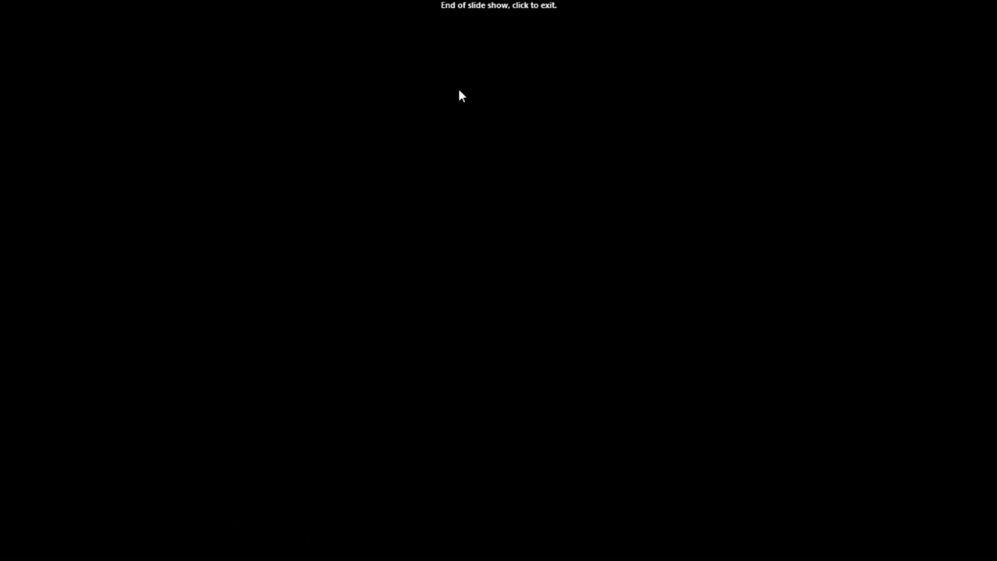
mouse_move(488, 143)
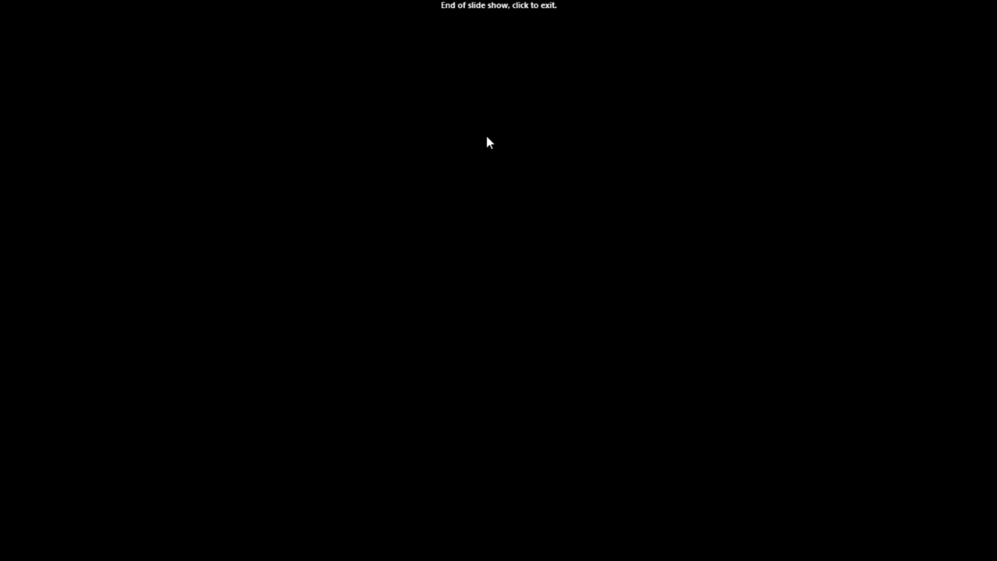
mouse_move(535, 535)
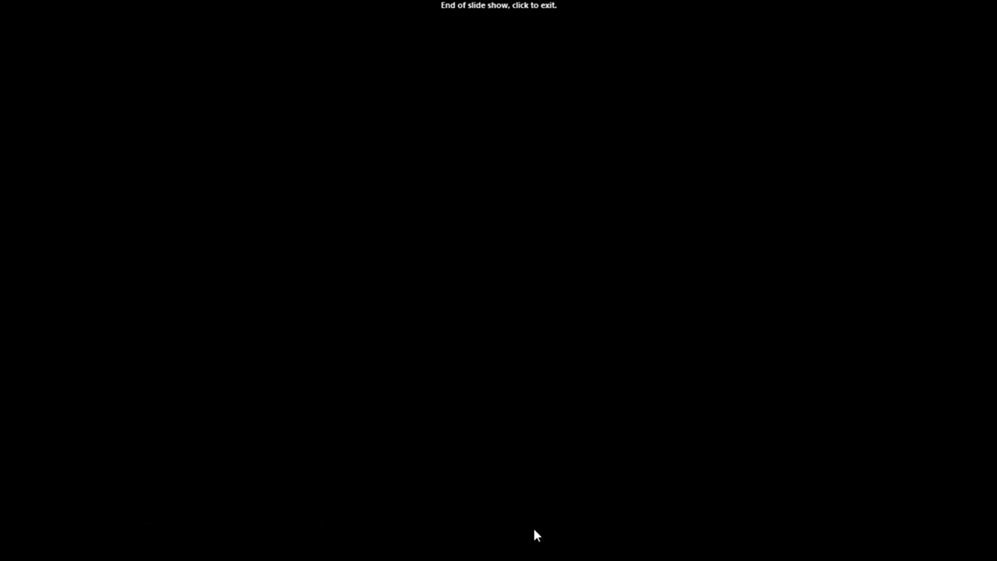
mouse_move(607, 110)
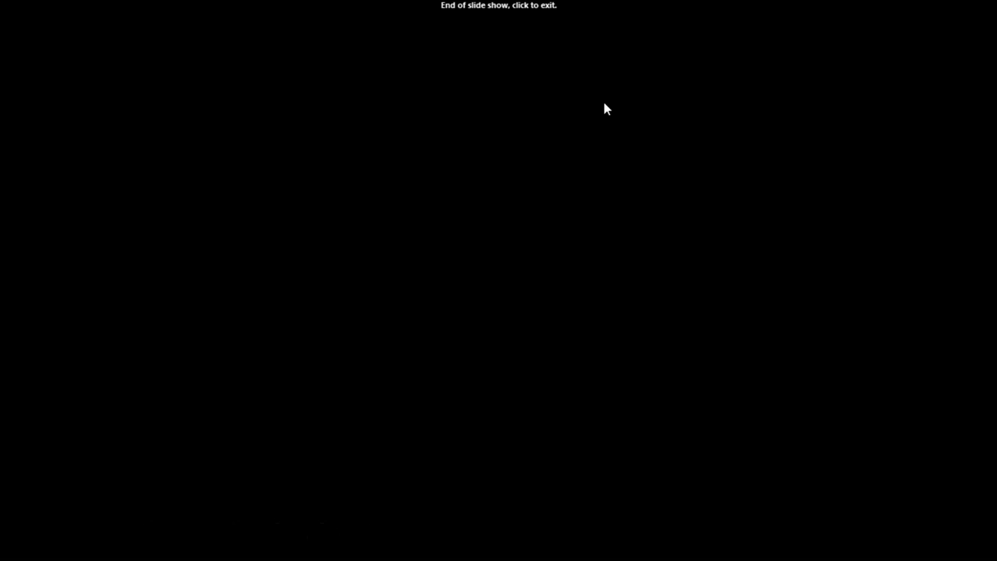
mouse_move(490, 162)
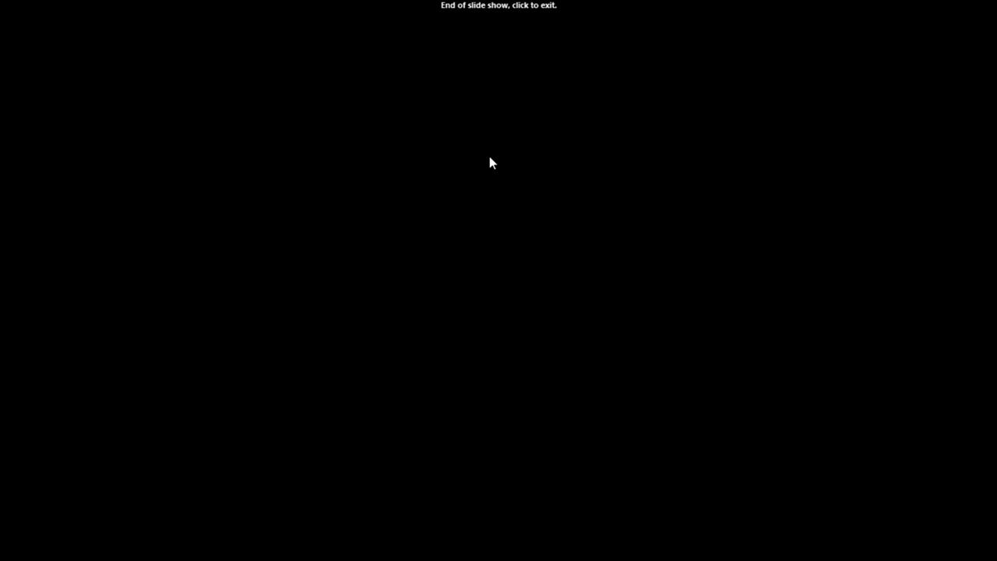
mouse_move(716, 43)
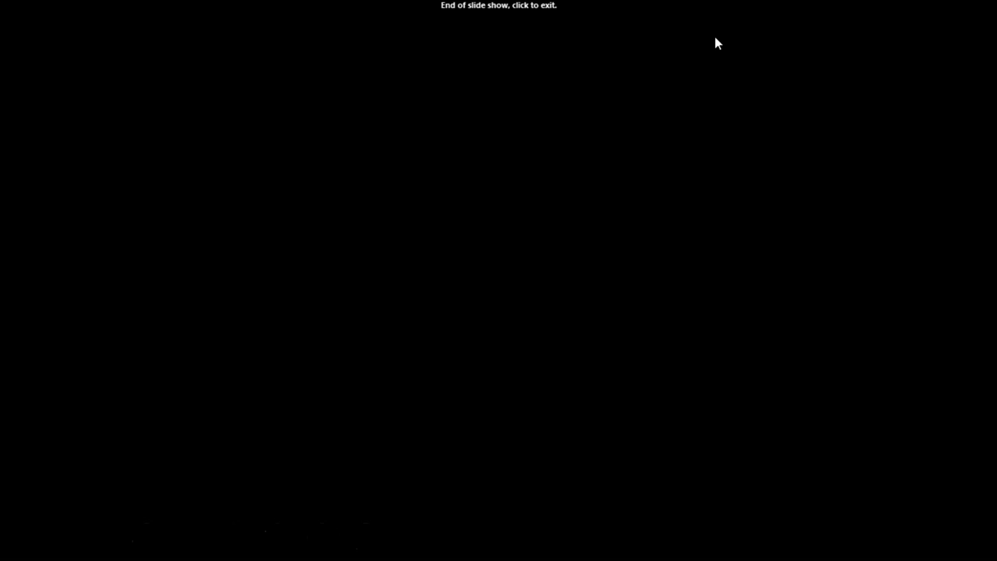
mouse_move(411, 188)
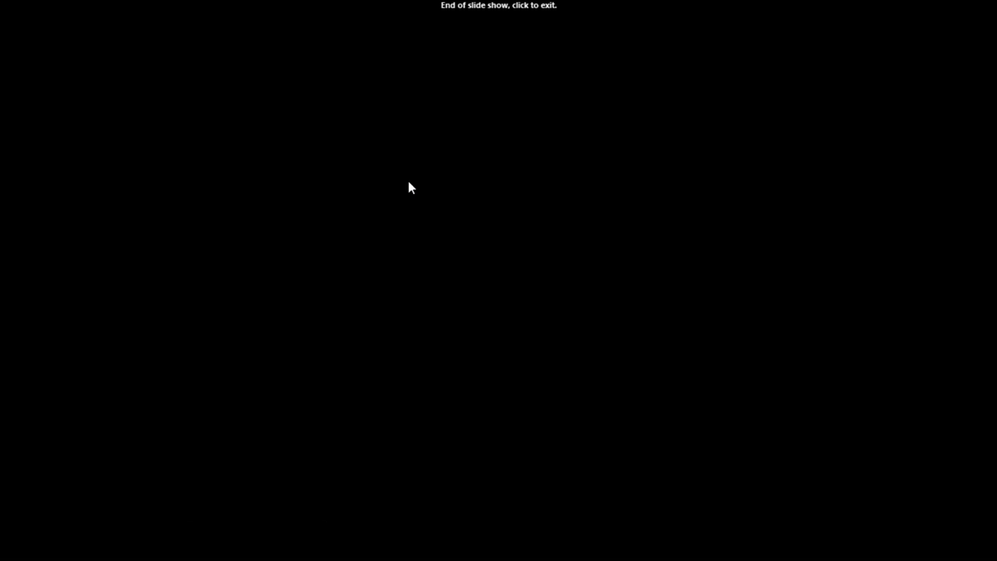
mouse_move(411, 115)
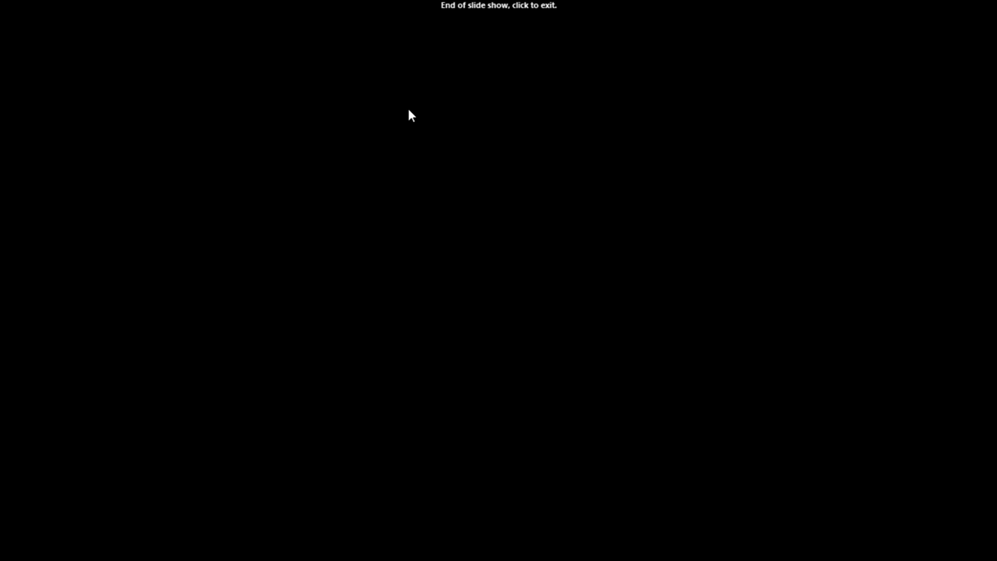
mouse_move(258, 66)
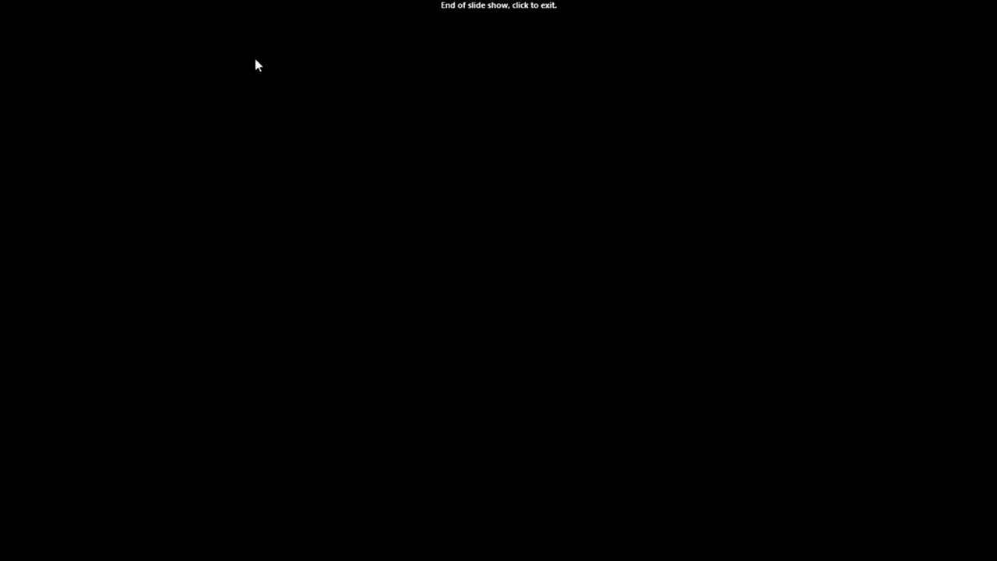
mouse_move(487, 259)
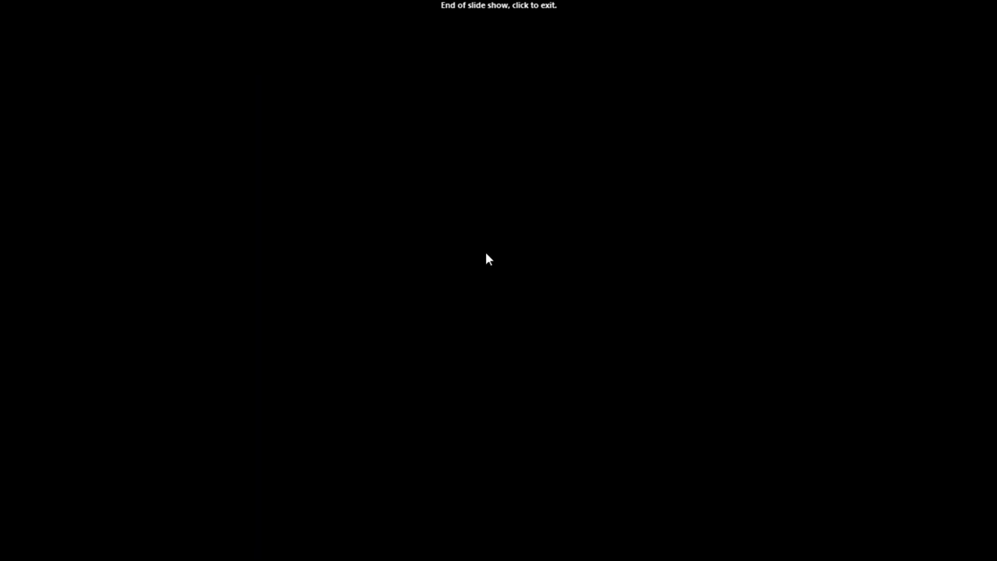
mouse_move(623, 80)
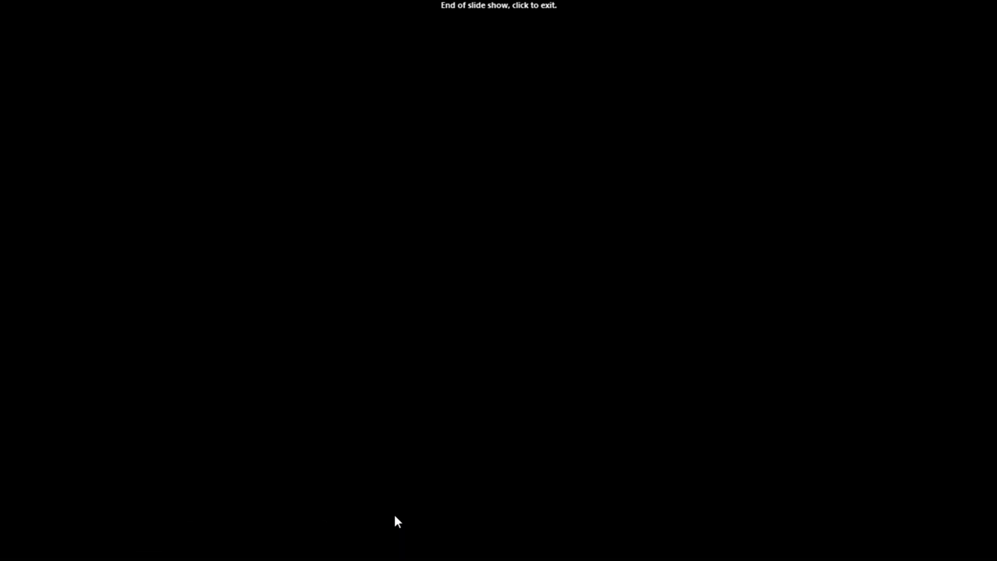
mouse_move(411, 192)
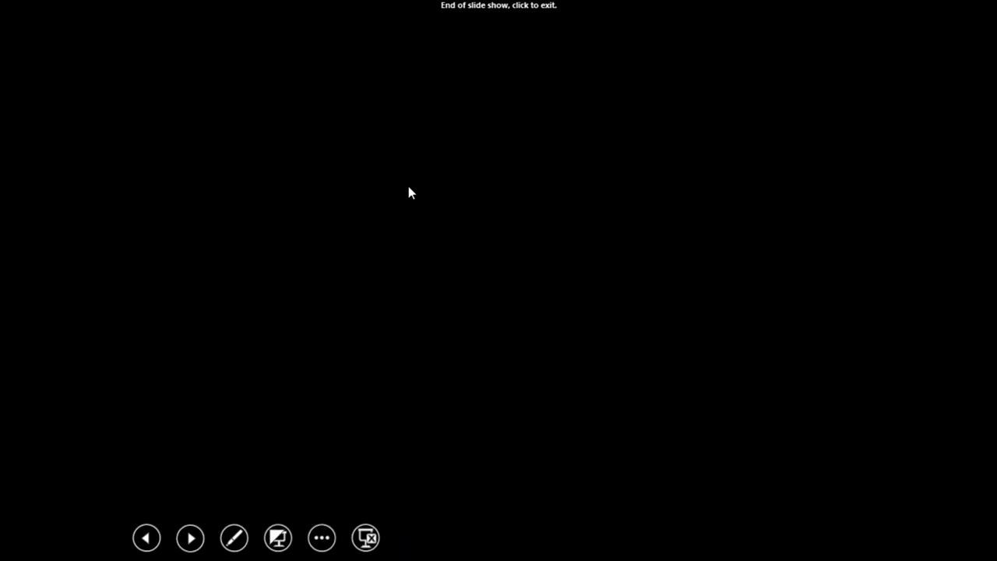
mouse_move(411, 104)
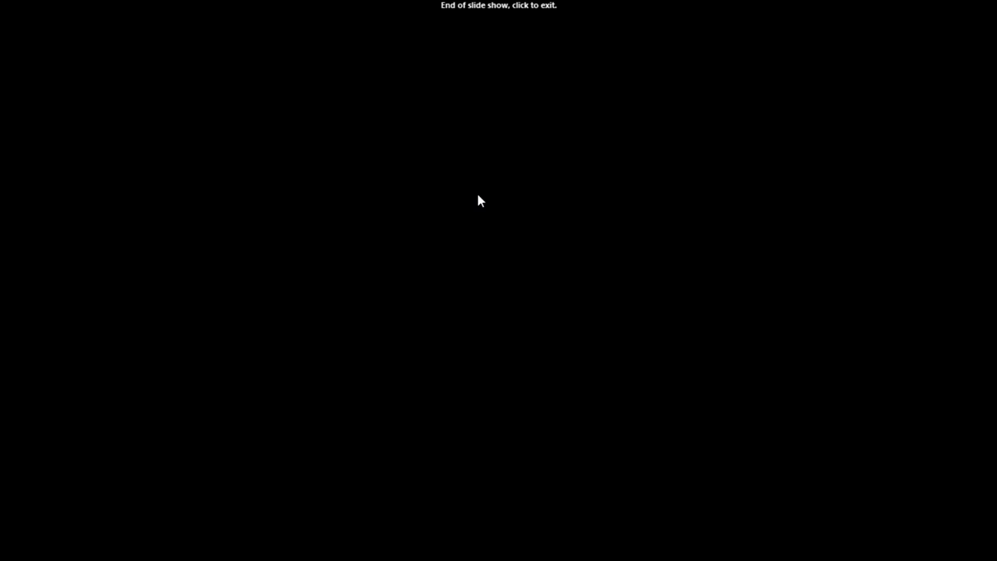
mouse_move(548, 9)
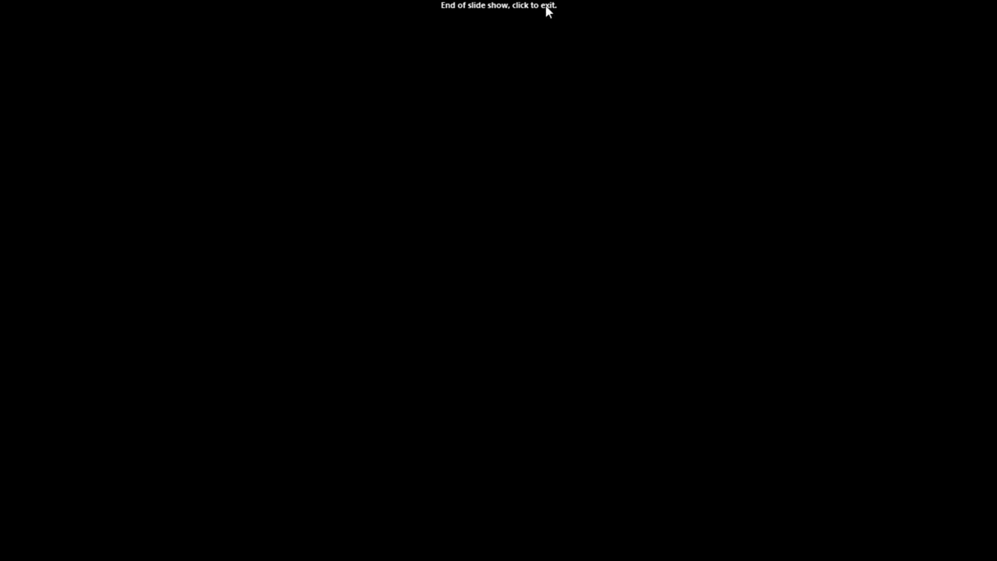
mouse_move(708, 520)
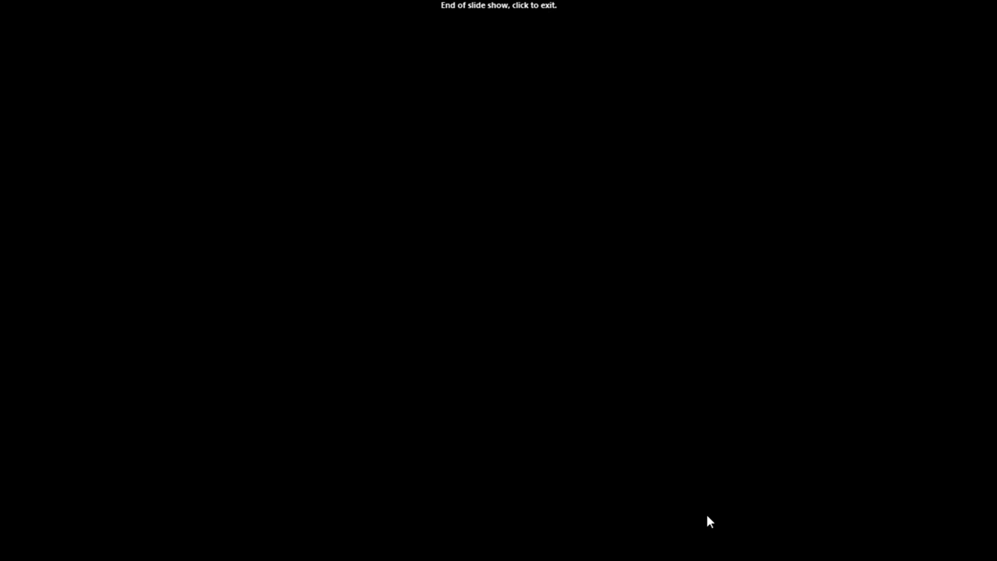
mouse_move(411, 80)
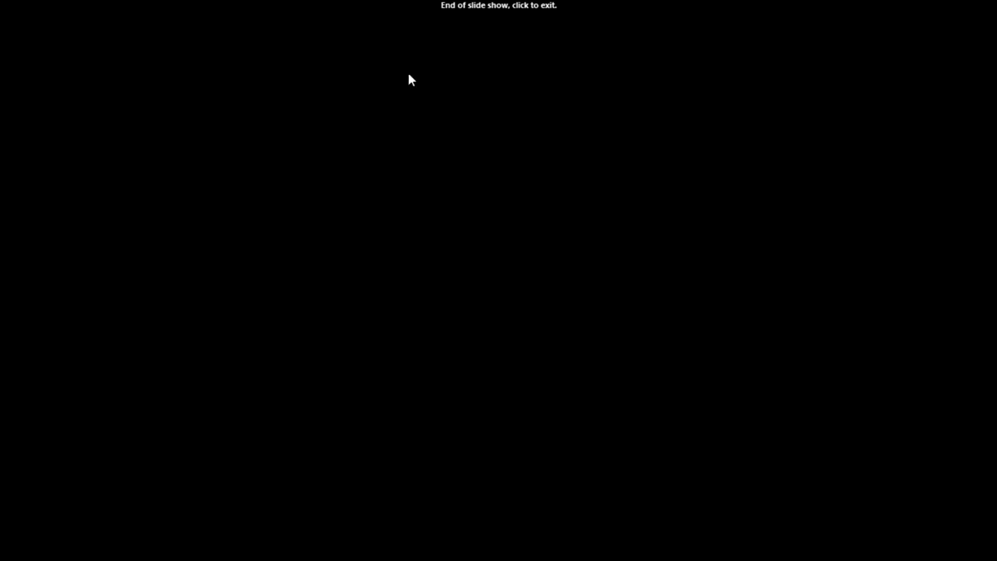
mouse_move(479, 93)
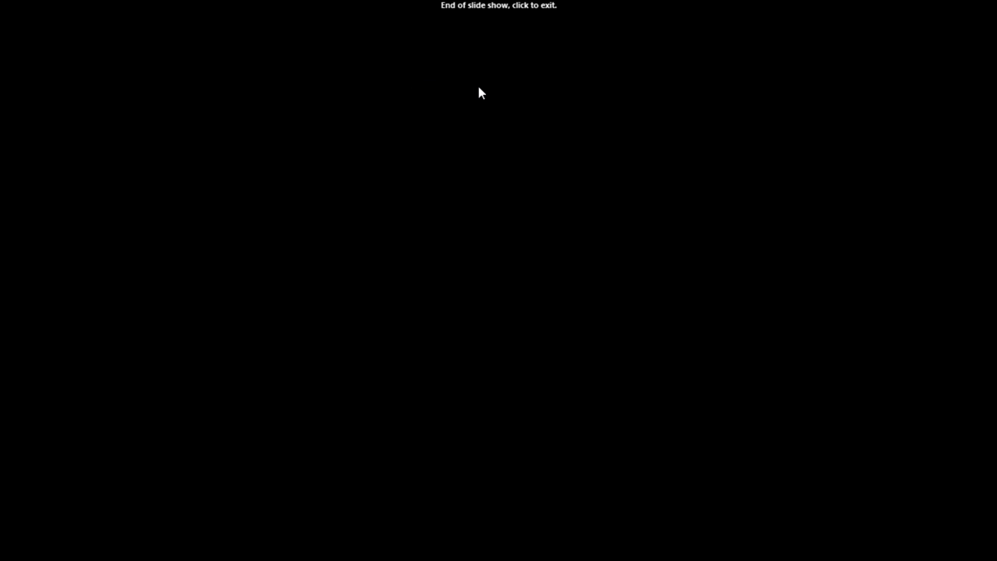
mouse_move(272, 235)
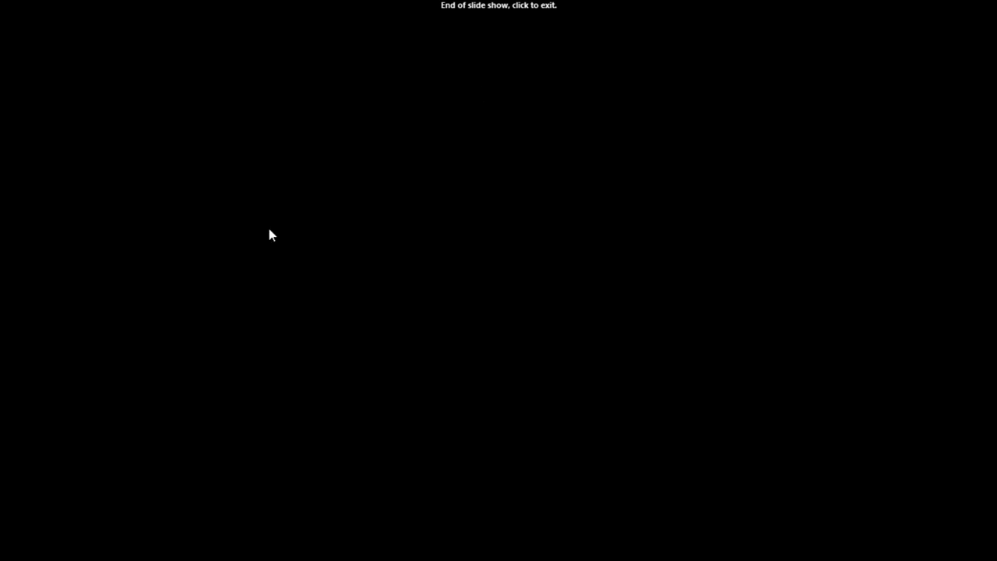
mouse_move(675, 535)
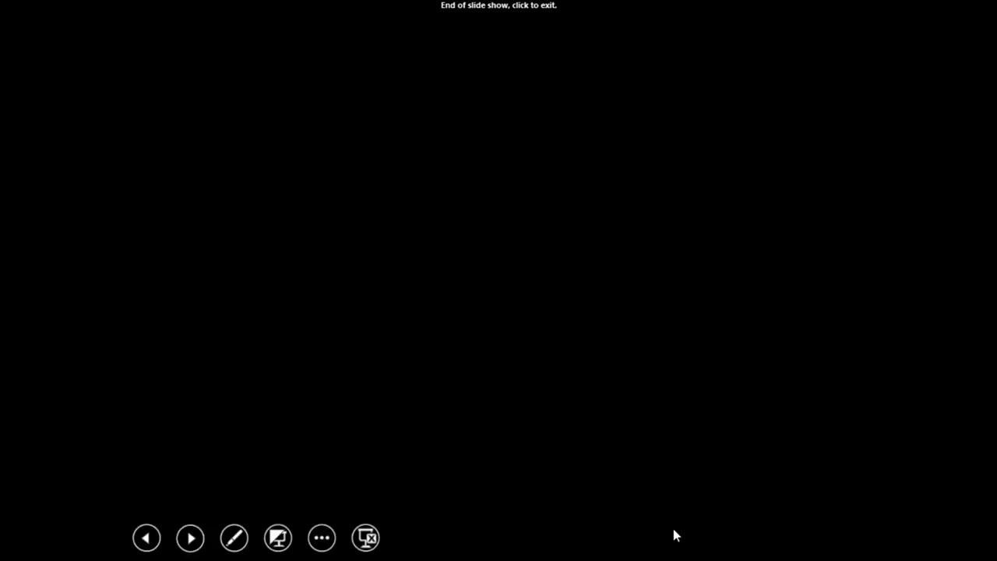
mouse_move(659, 80)
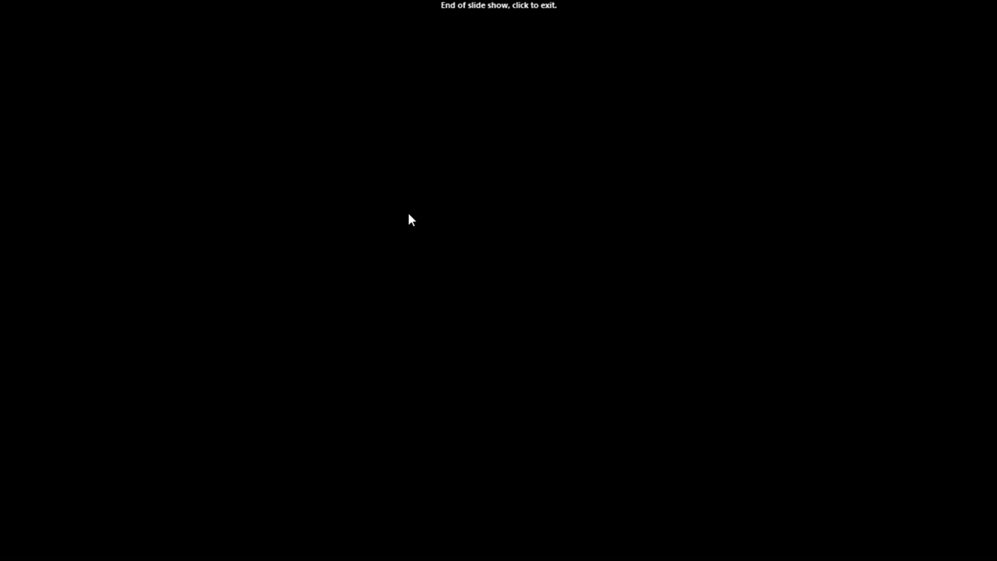
mouse_move(579, 203)
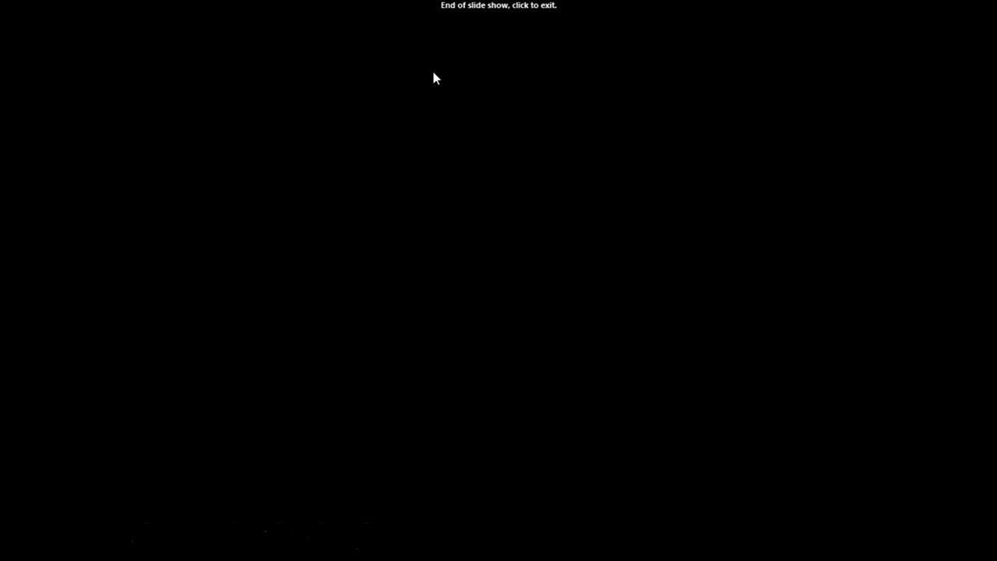
mouse_move(404, 143)
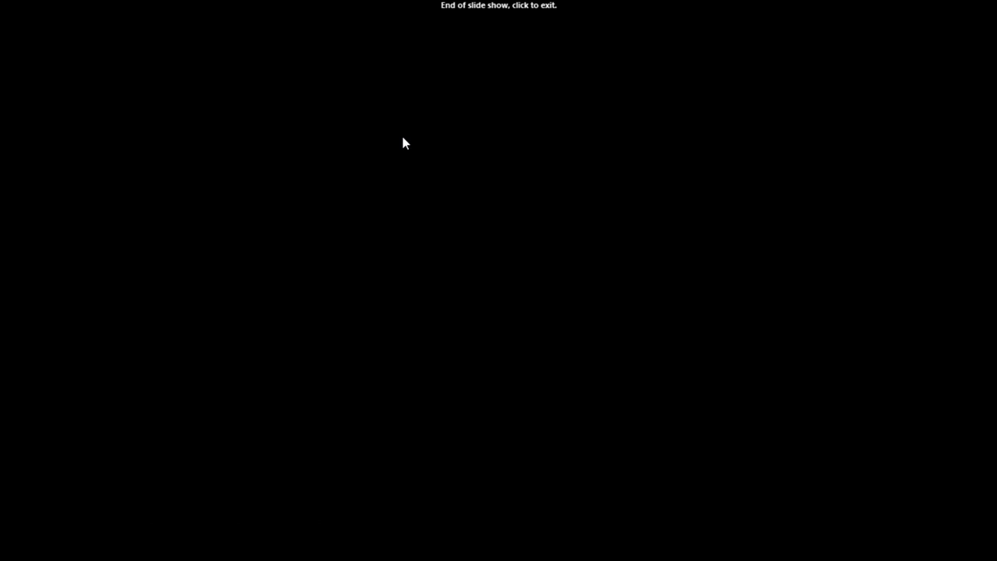
mouse_move(467, 167)
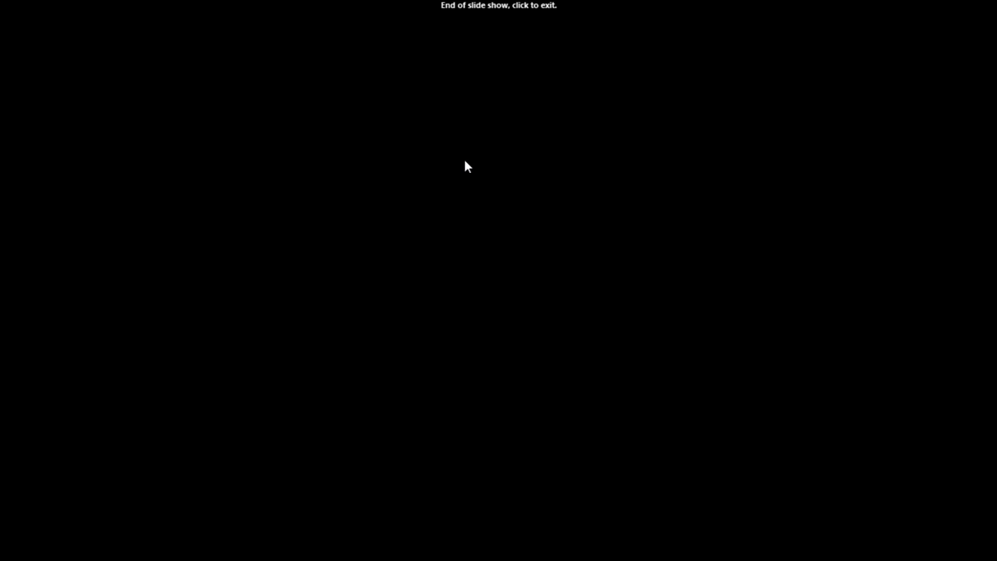
mouse_move(654, 24)
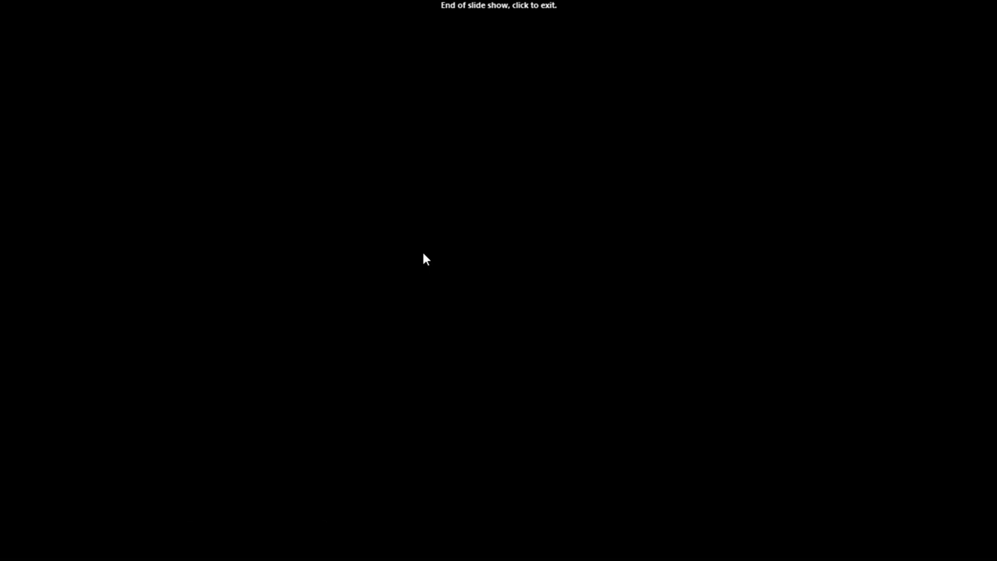
mouse_move(412, 156)
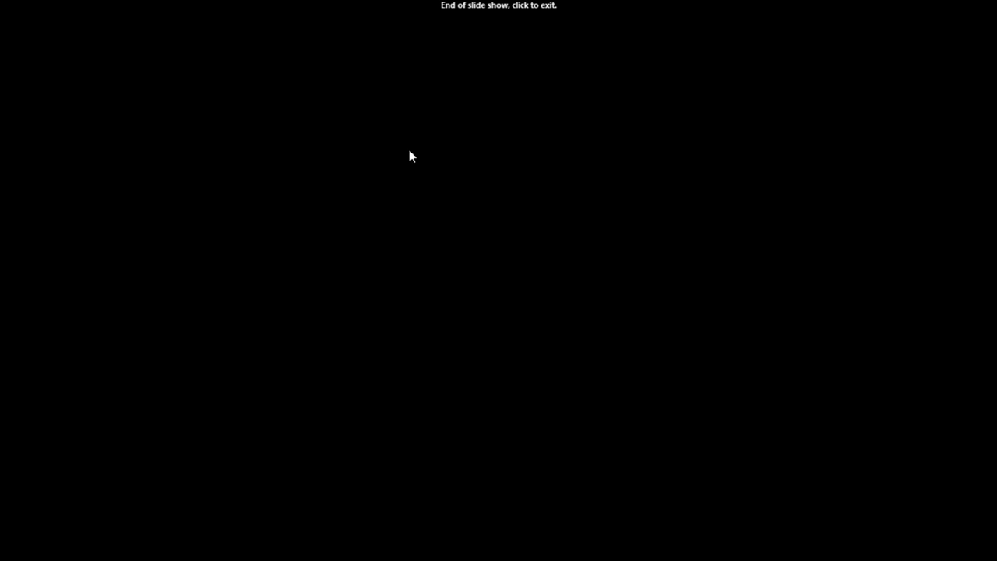
mouse_move(507, 351)
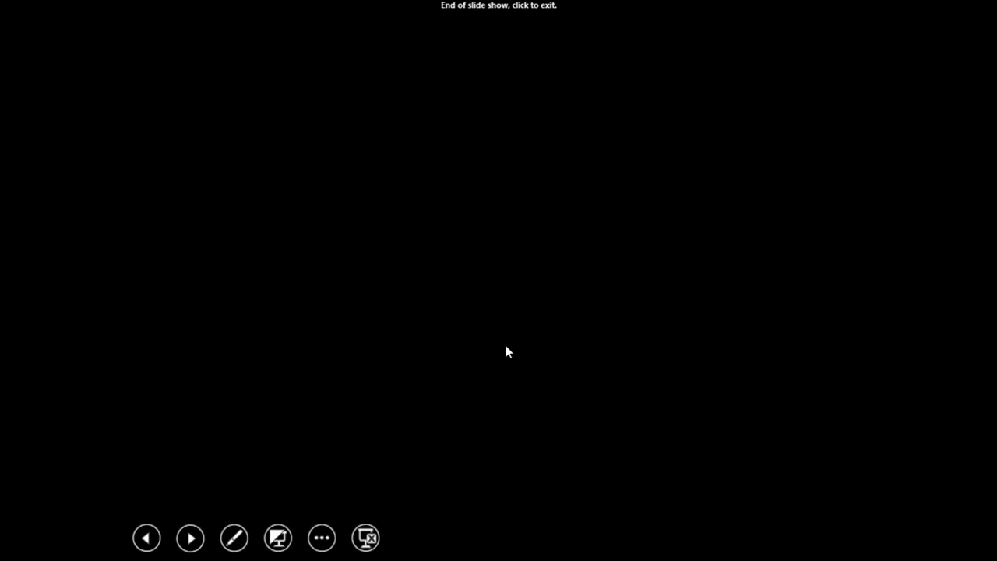
mouse_move(411, 493)
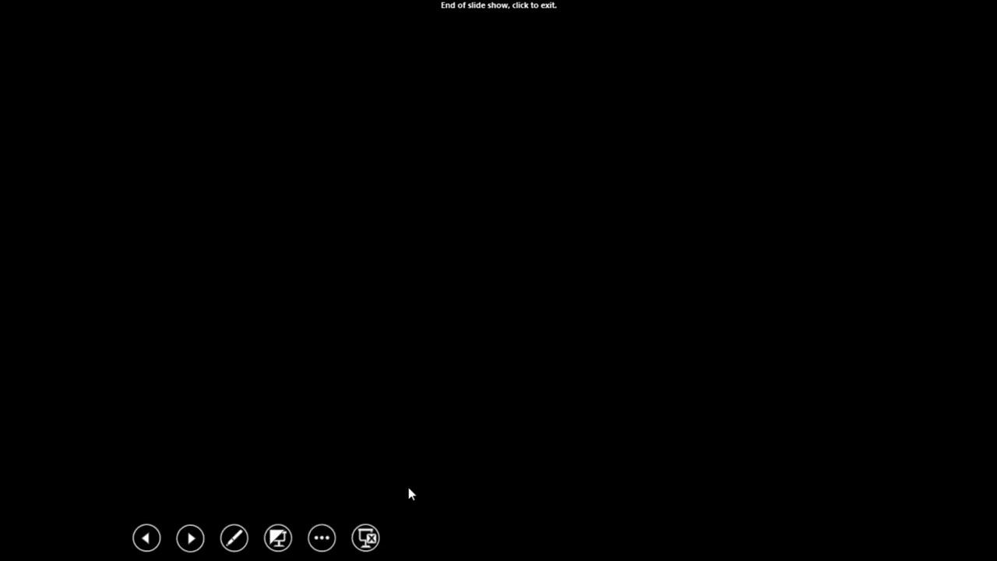
mouse_move(479, 507)
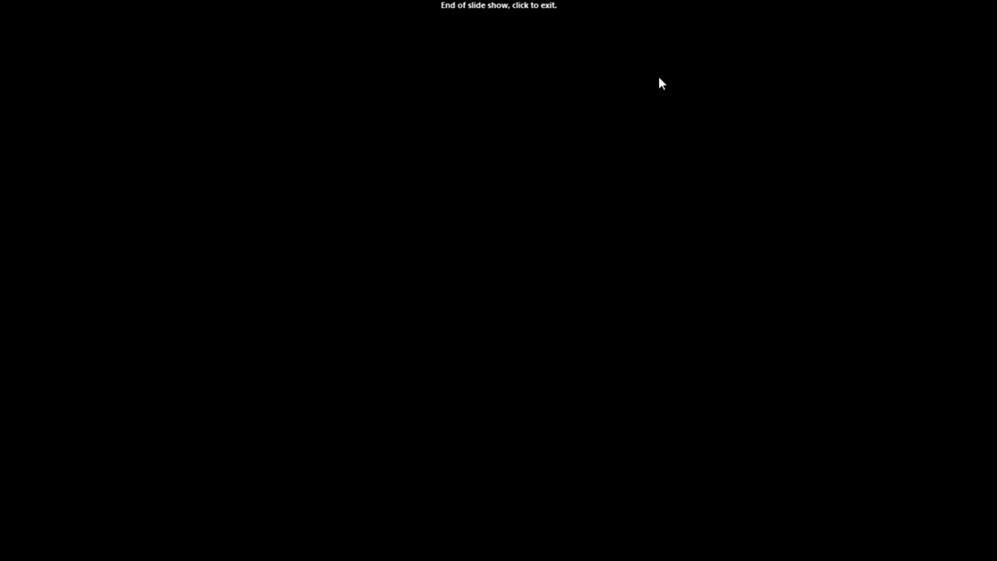
mouse_move(668, 190)
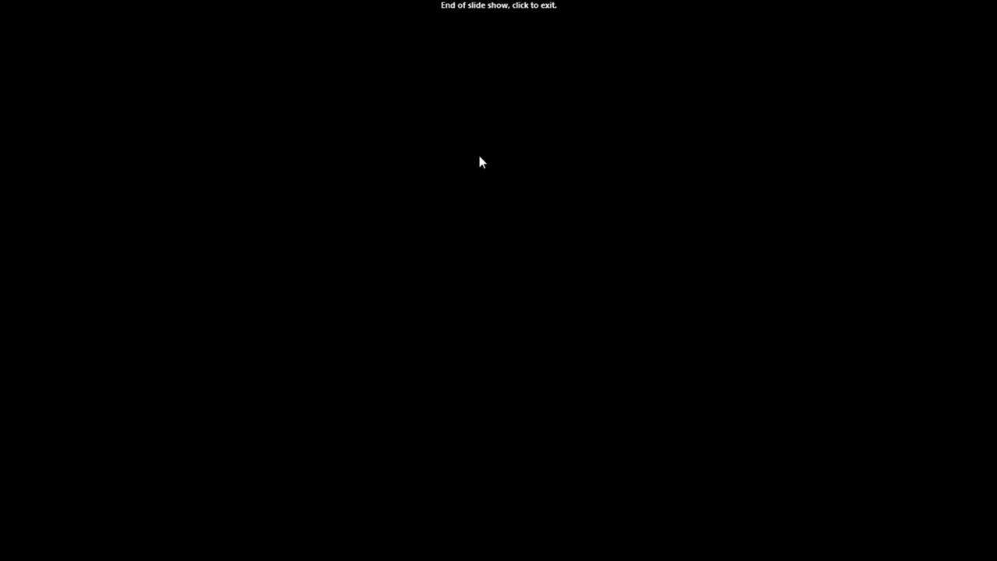
mouse_move(432, 433)
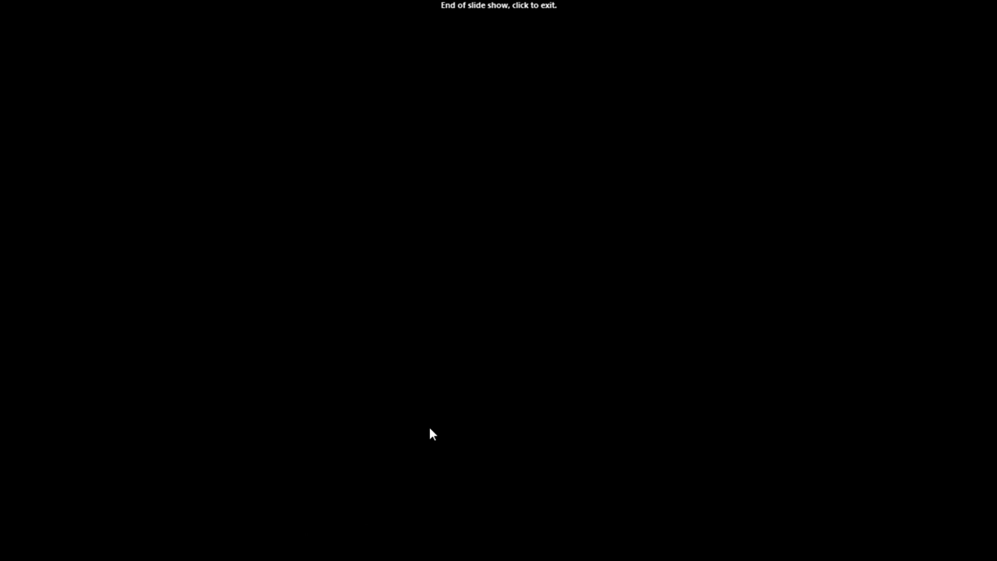
mouse_move(675, 217)
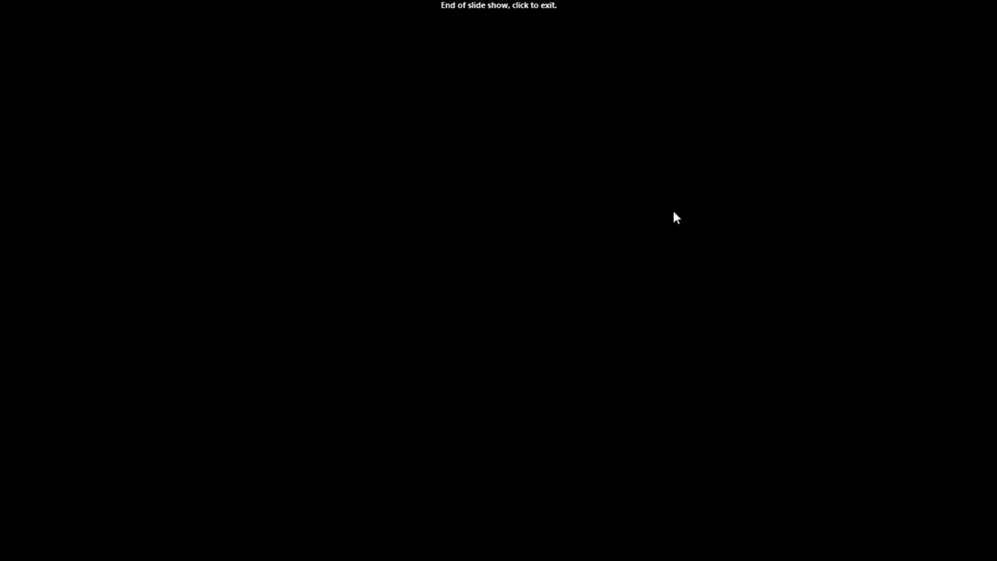
mouse_move(494, 8)
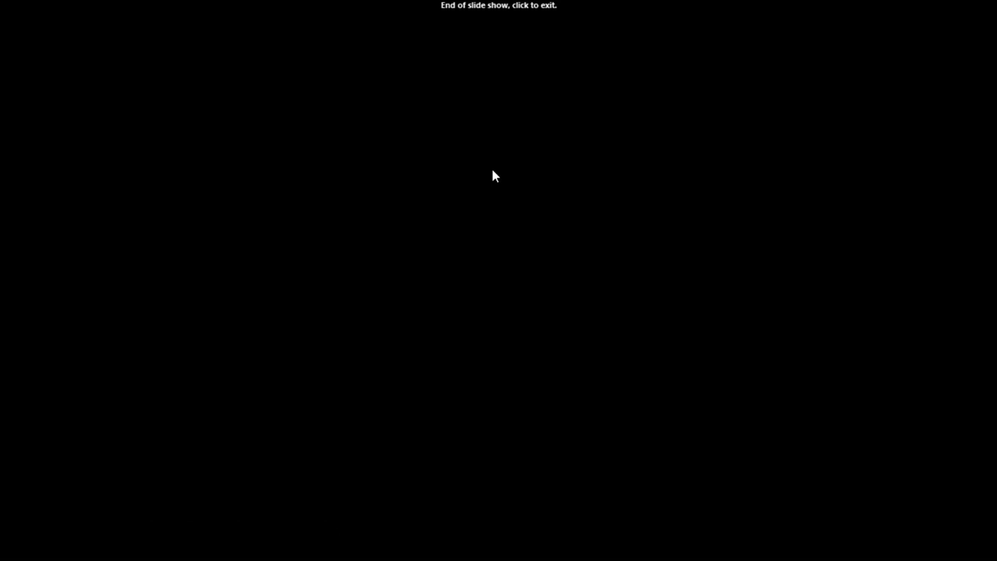
mouse_move(522, 175)
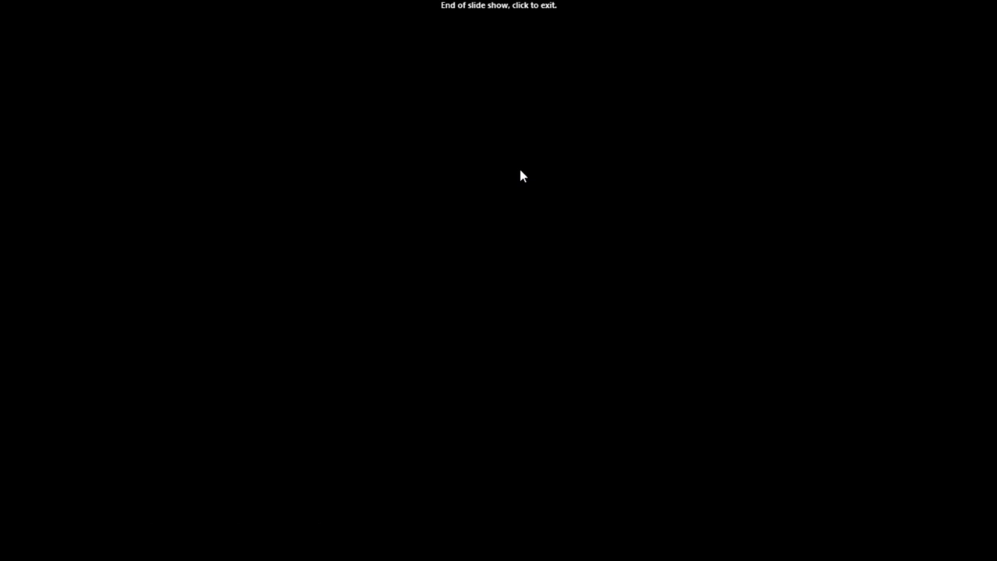
mouse_move(492, 535)
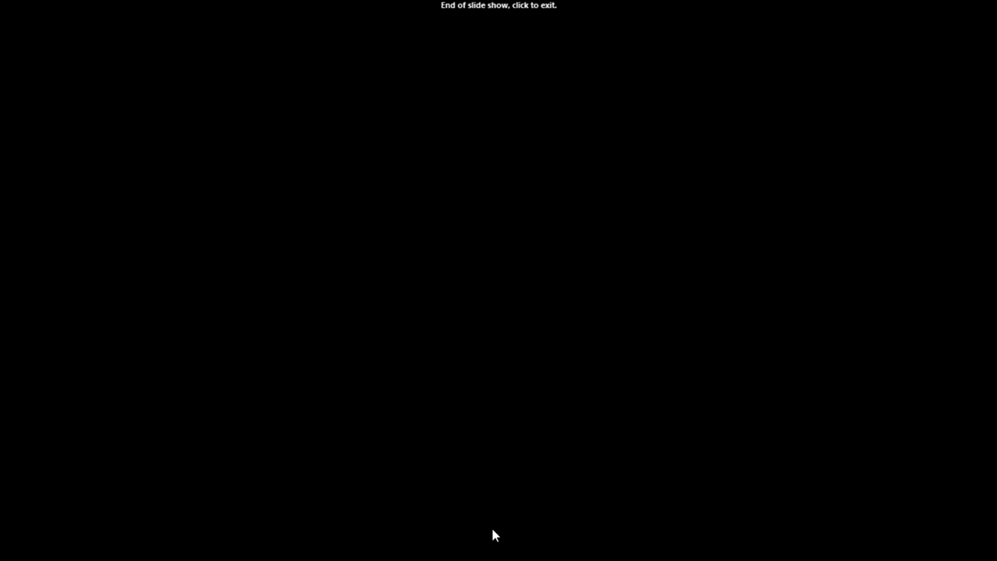
mouse_move(398, 93)
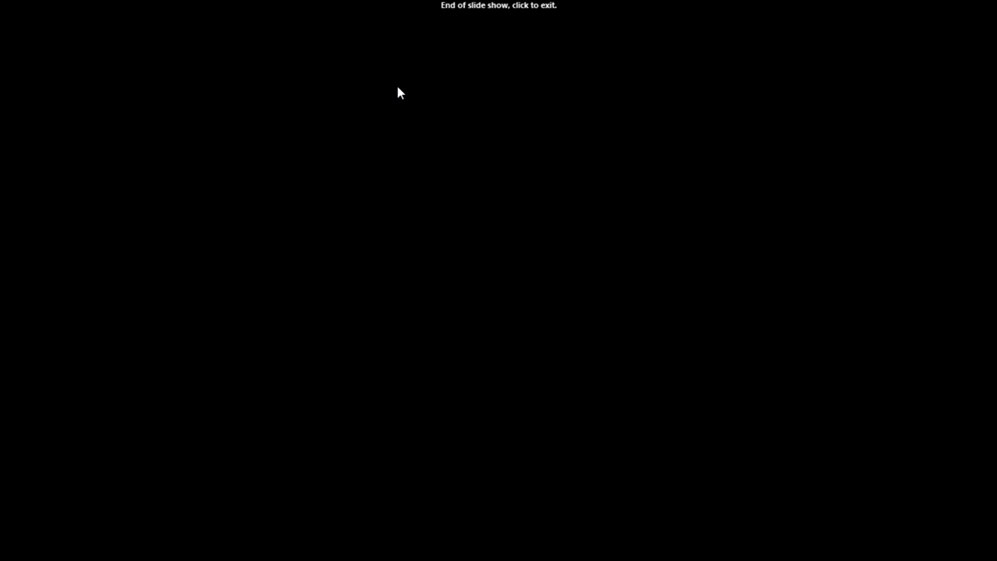
mouse_move(514, 181)
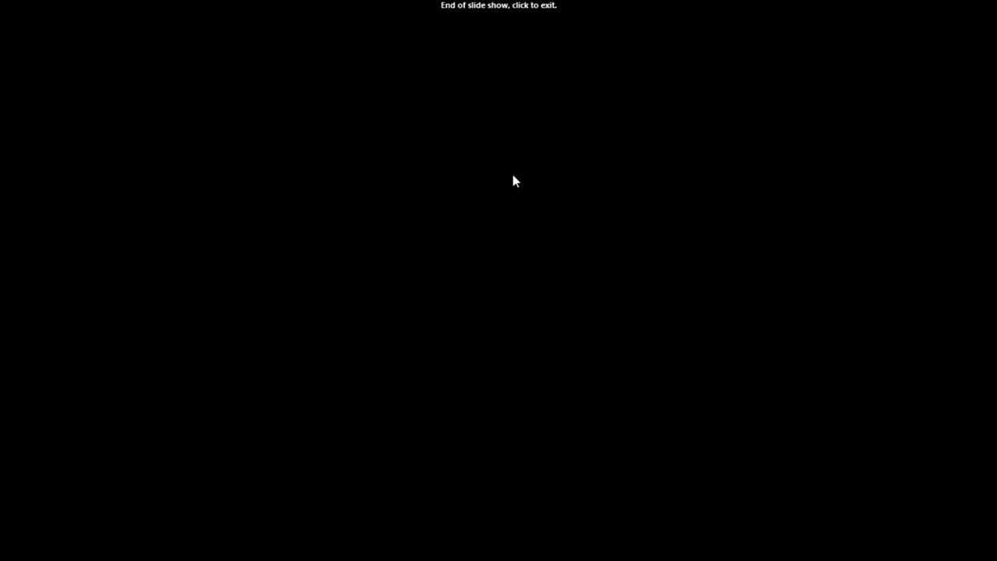
mouse_move(487, 176)
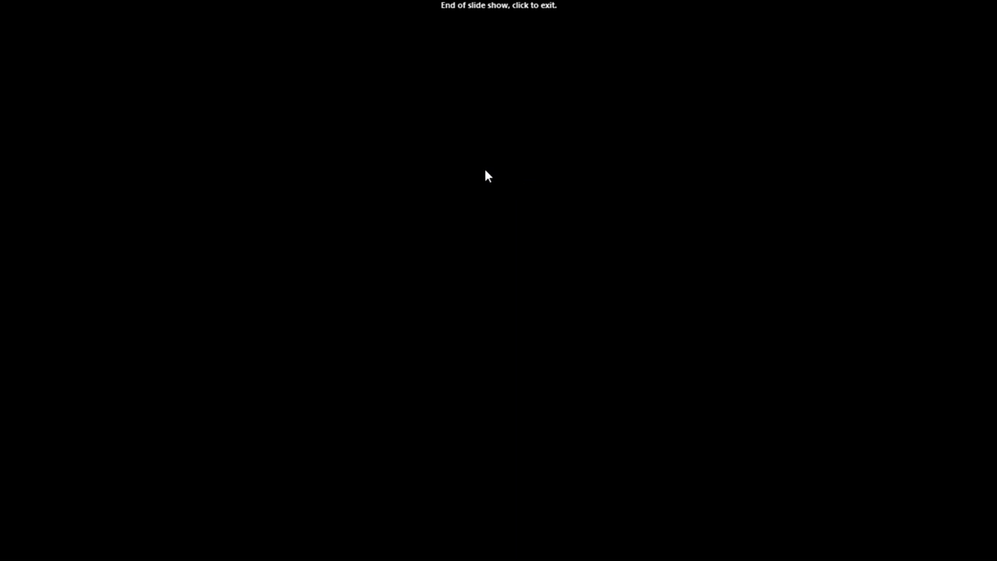
mouse_move(661, 148)
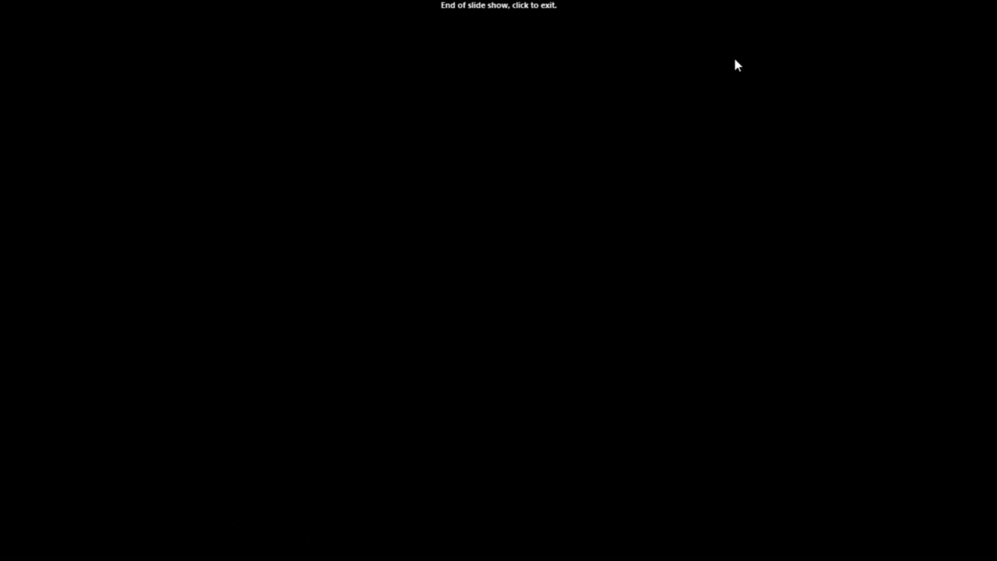
mouse_move(432, 452)
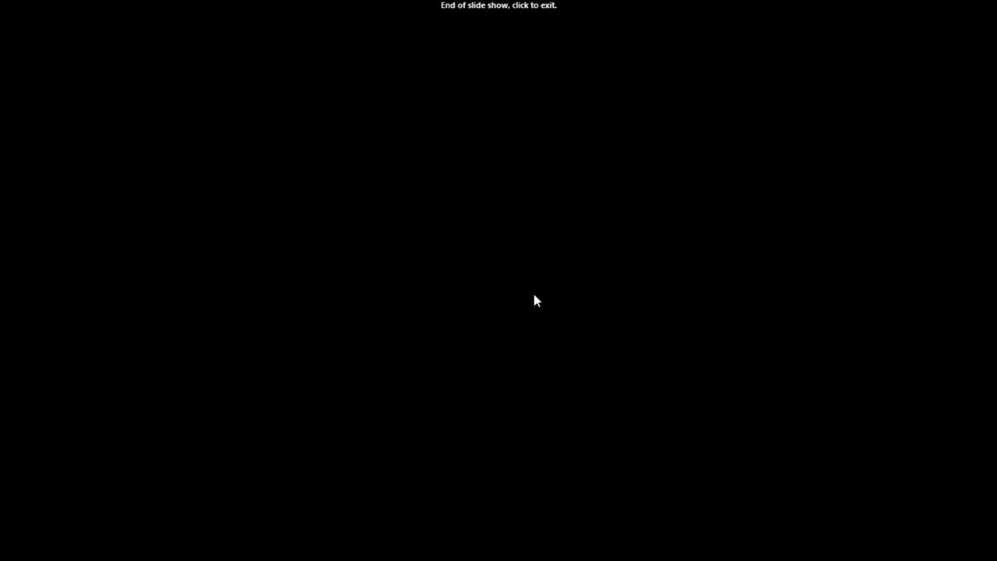
mouse_move(492, 479)
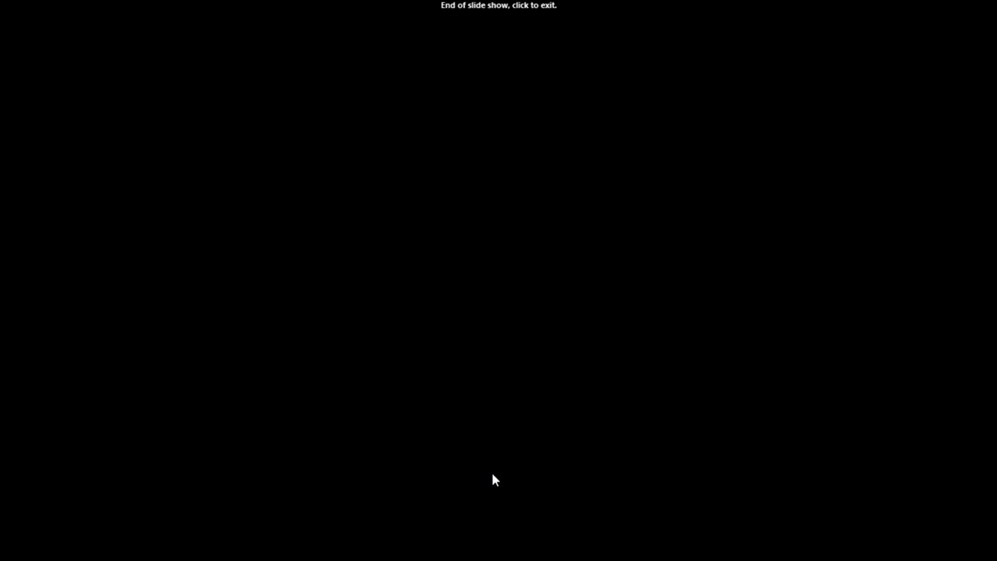
mouse_move(471, 368)
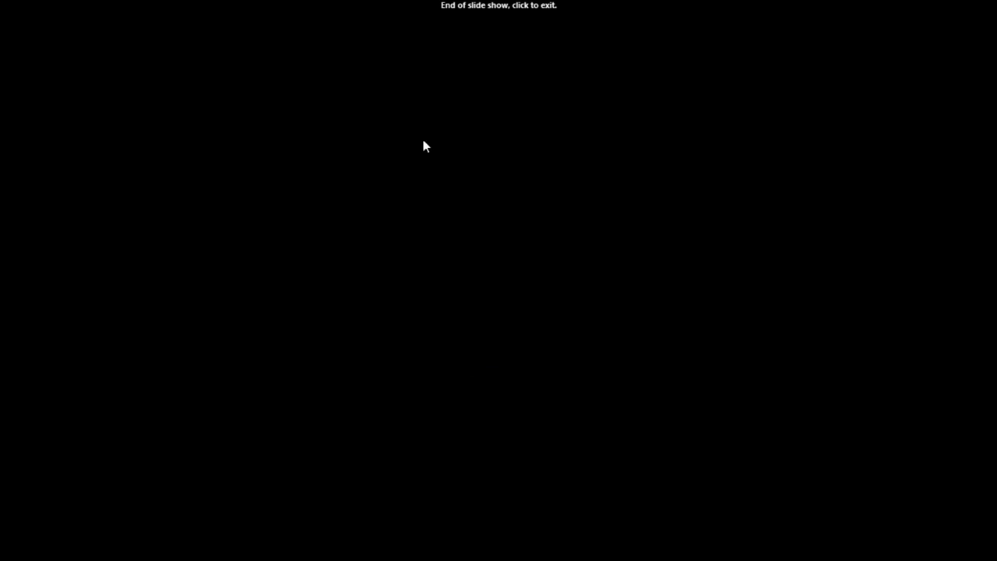
mouse_move(619, 120)
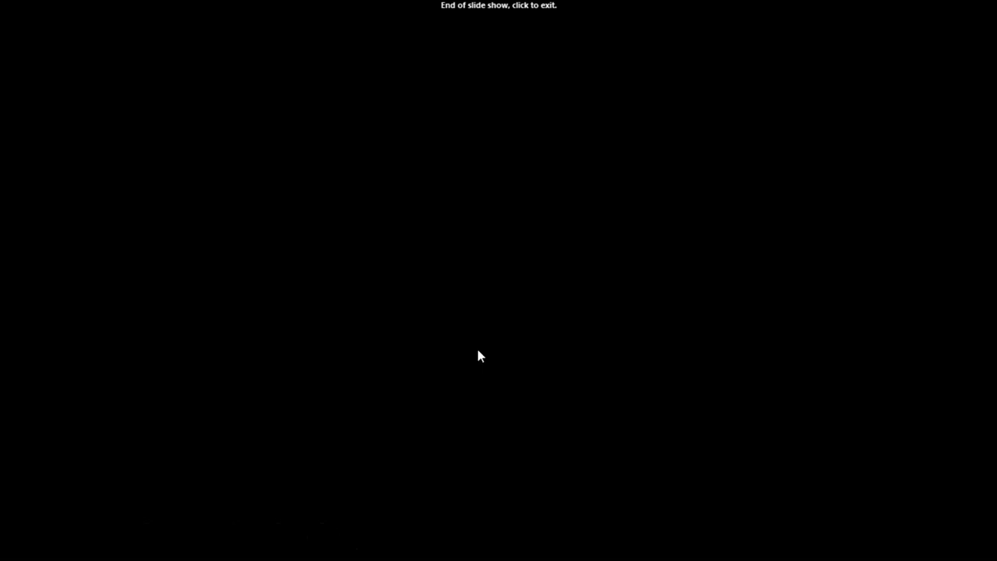
mouse_move(480, 175)
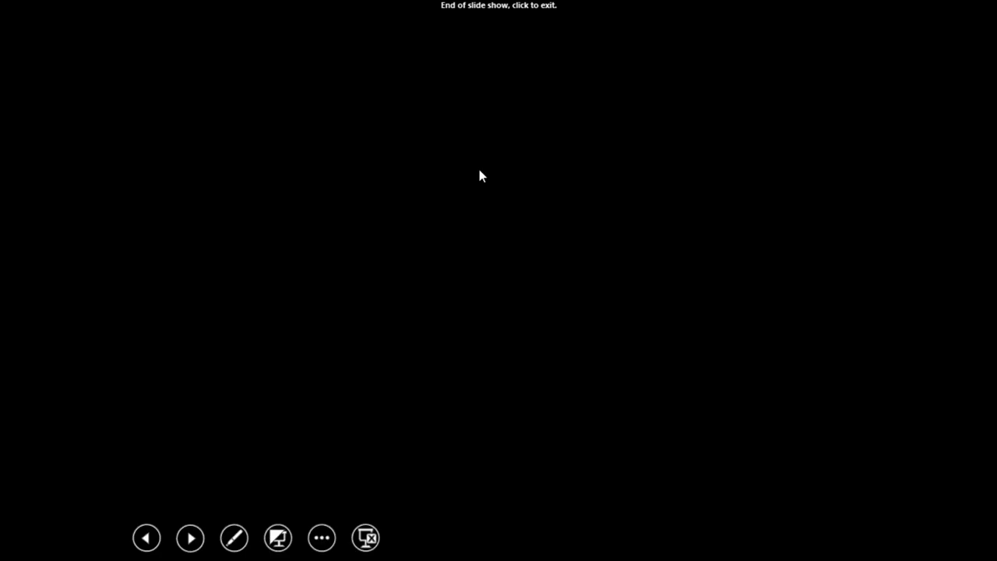
mouse_move(487, 493)
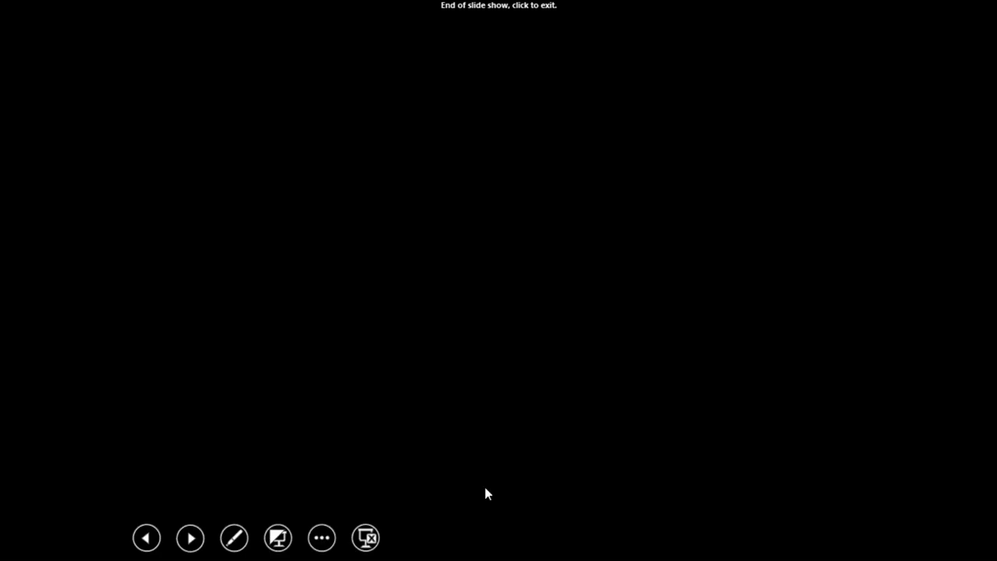
mouse_move(491, 213)
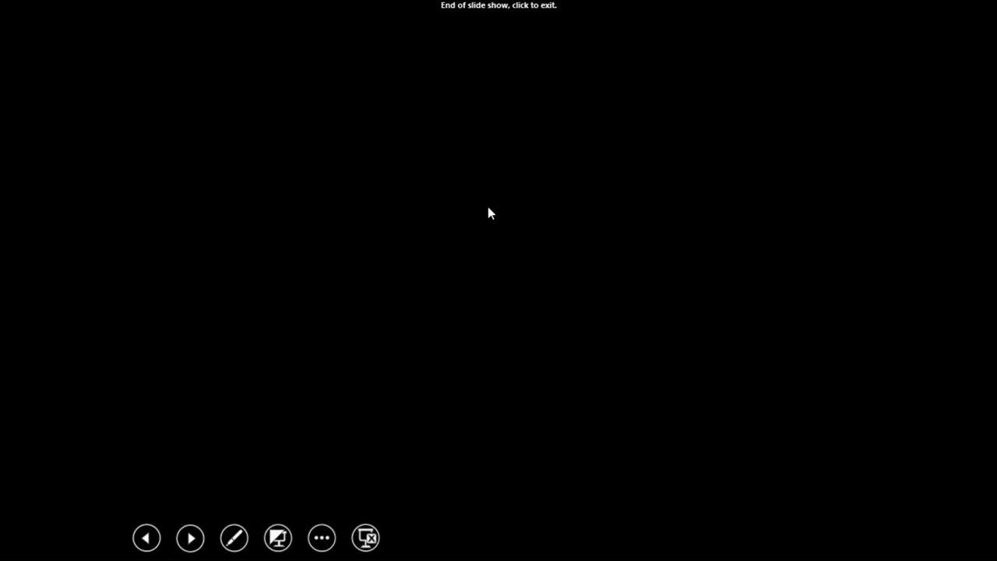
mouse_move(403, 215)
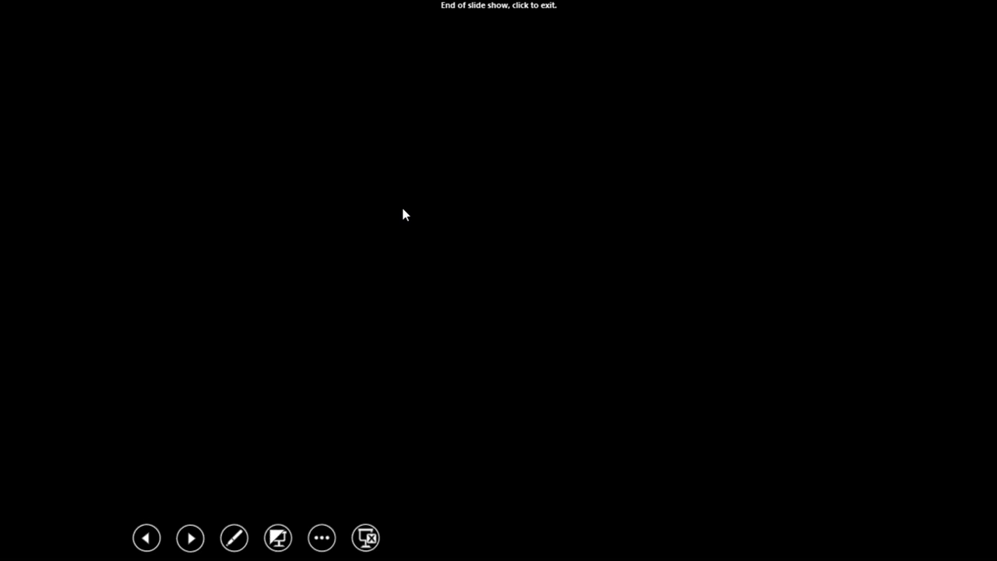
mouse_move(535, 202)
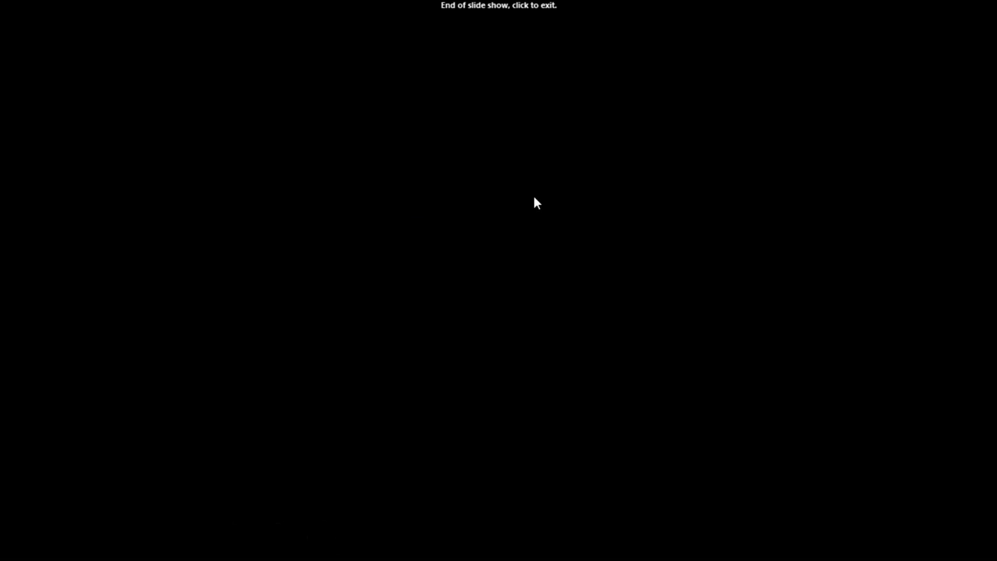
mouse_move(404, 201)
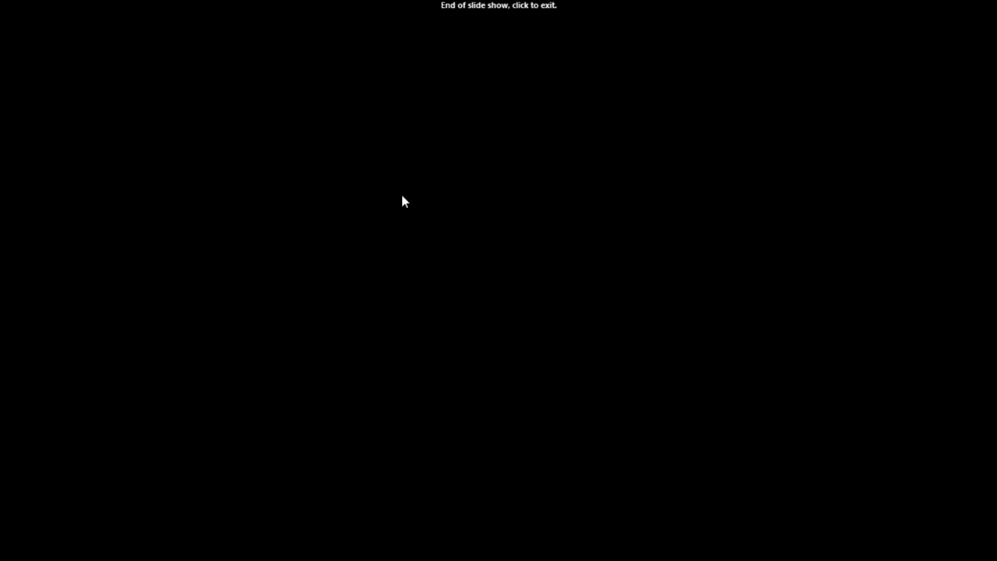
mouse_move(403, 160)
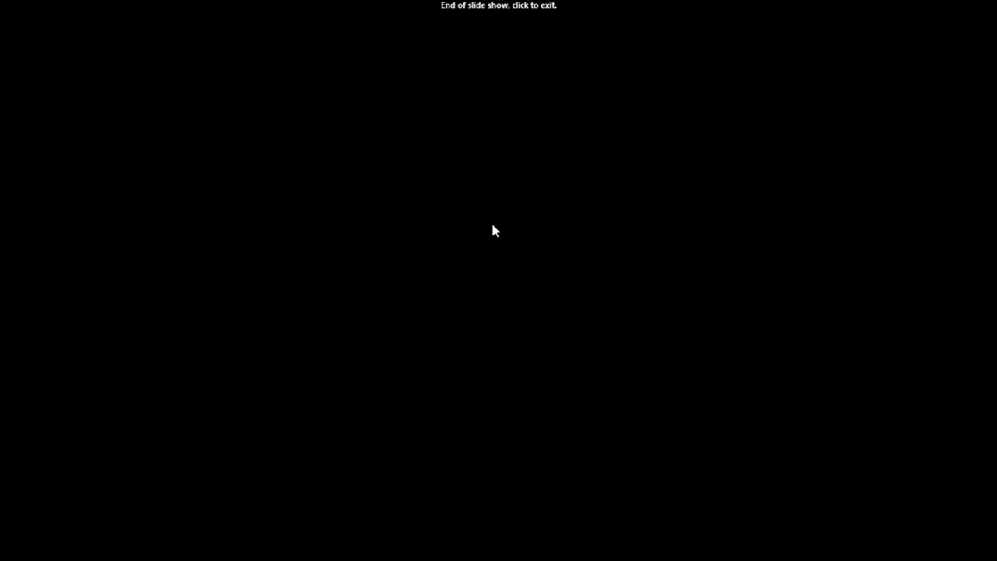
mouse_move(655, 203)
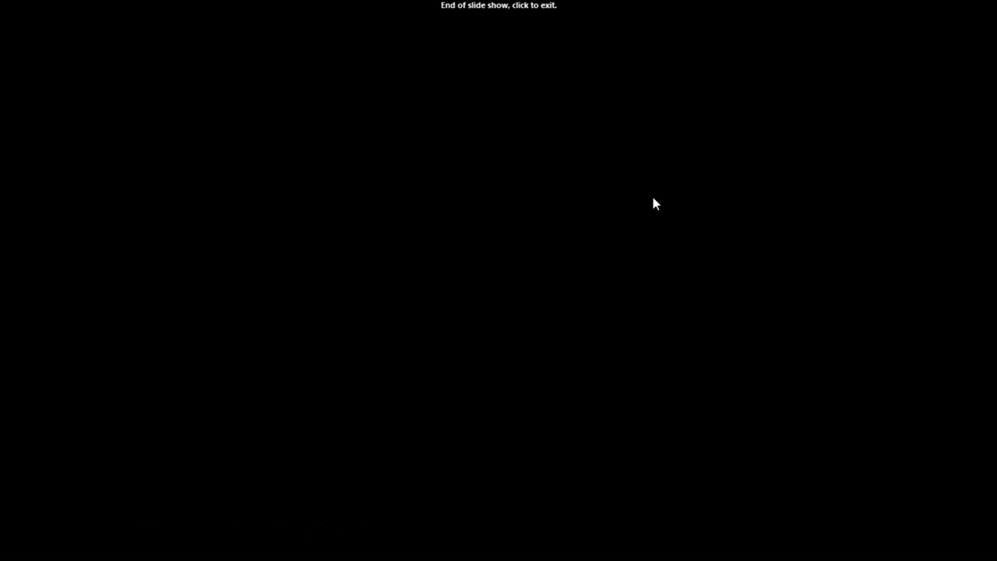
mouse_move(662, 190)
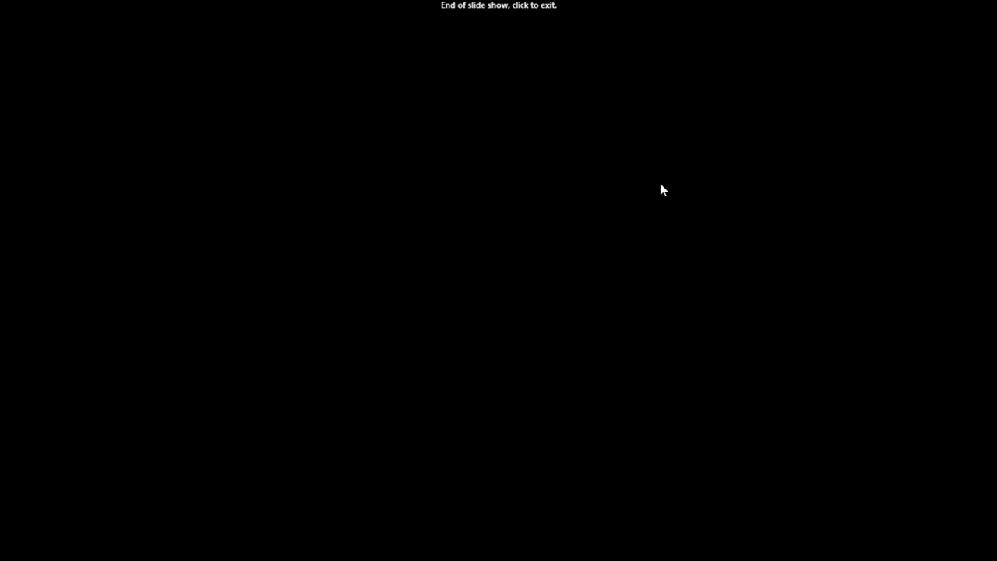
mouse_move(412, 171)
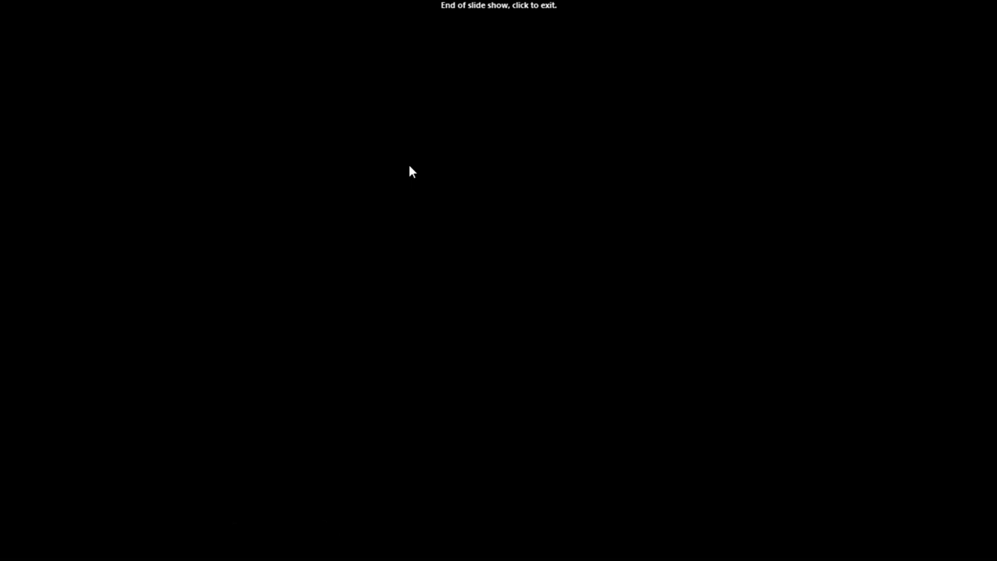
mouse_move(471, 148)
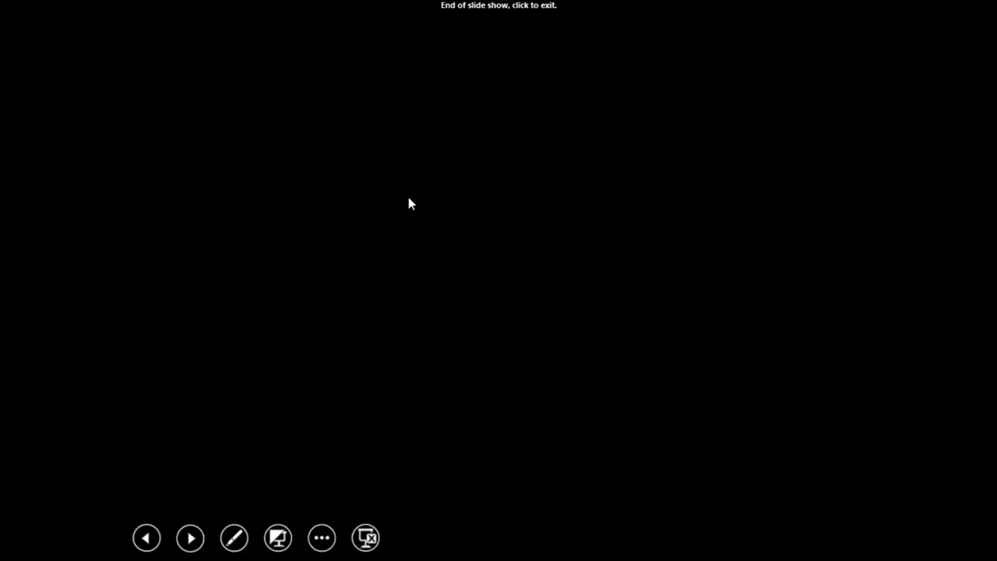
mouse_move(480, 215)
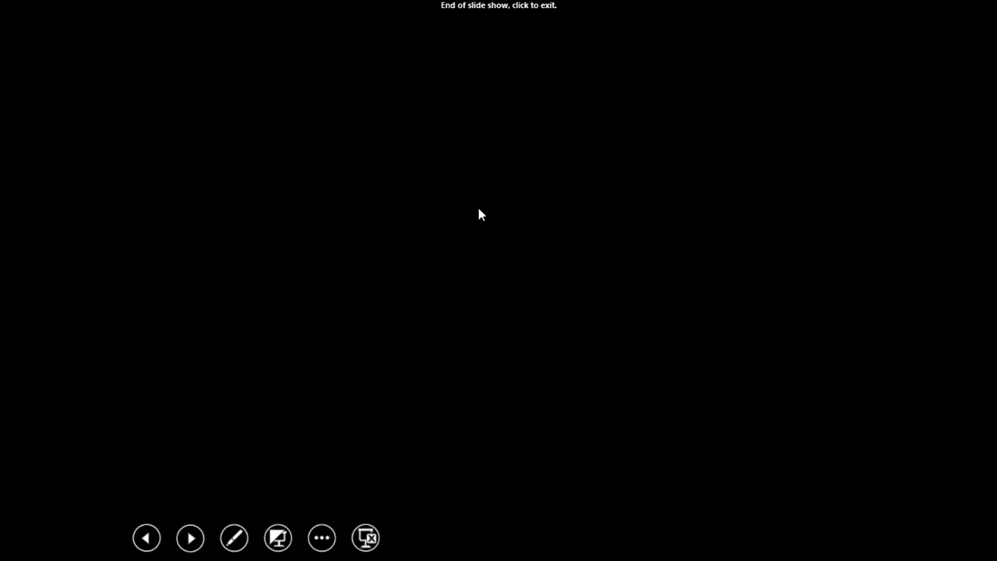
mouse_move(549, 345)
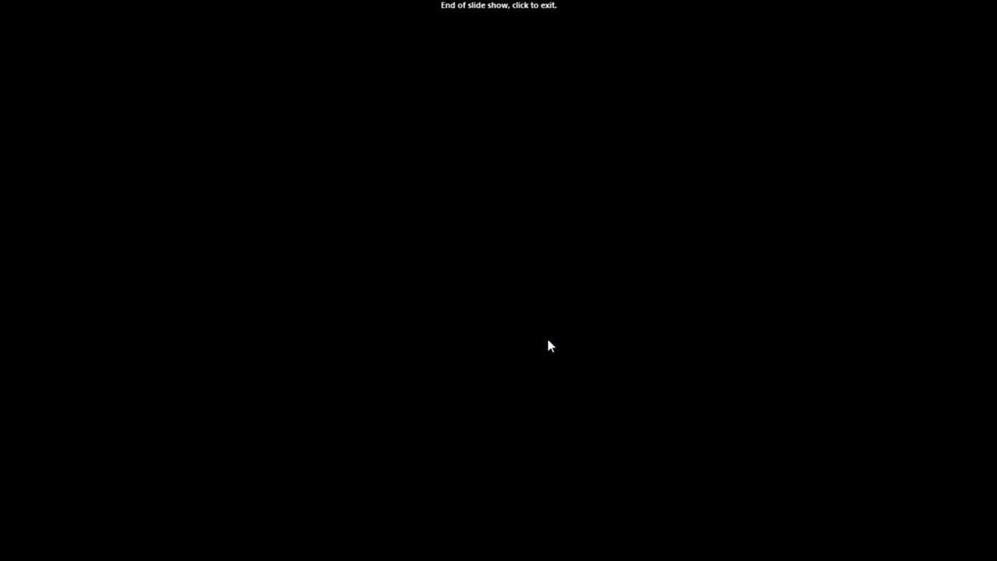
mouse_move(491, 330)
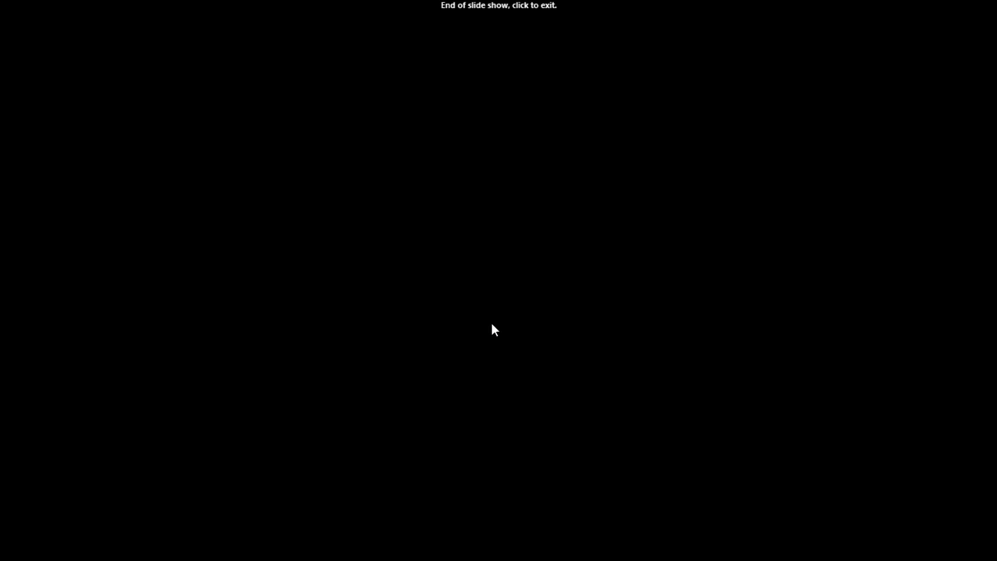
mouse_move(353, 162)
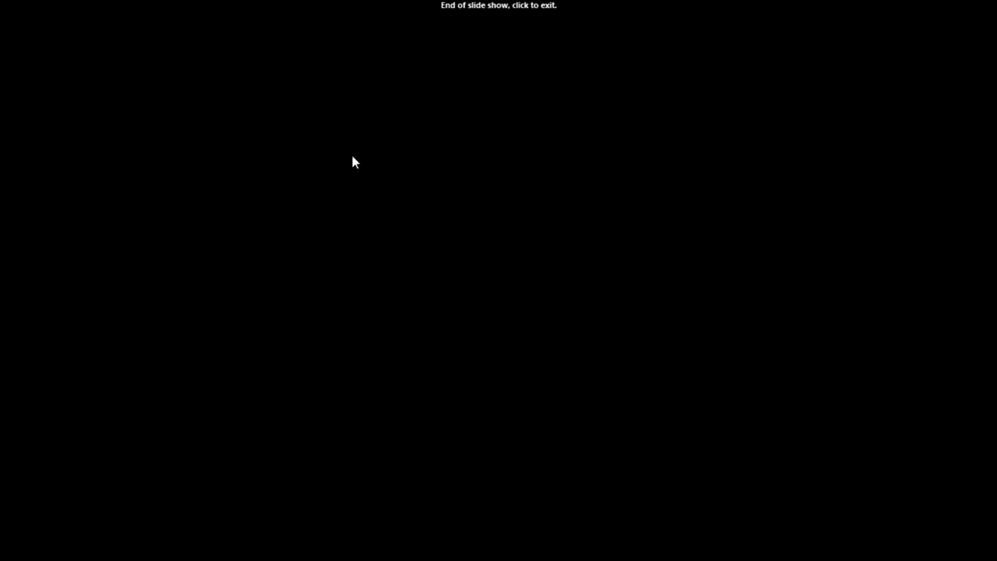
mouse_move(467, 120)
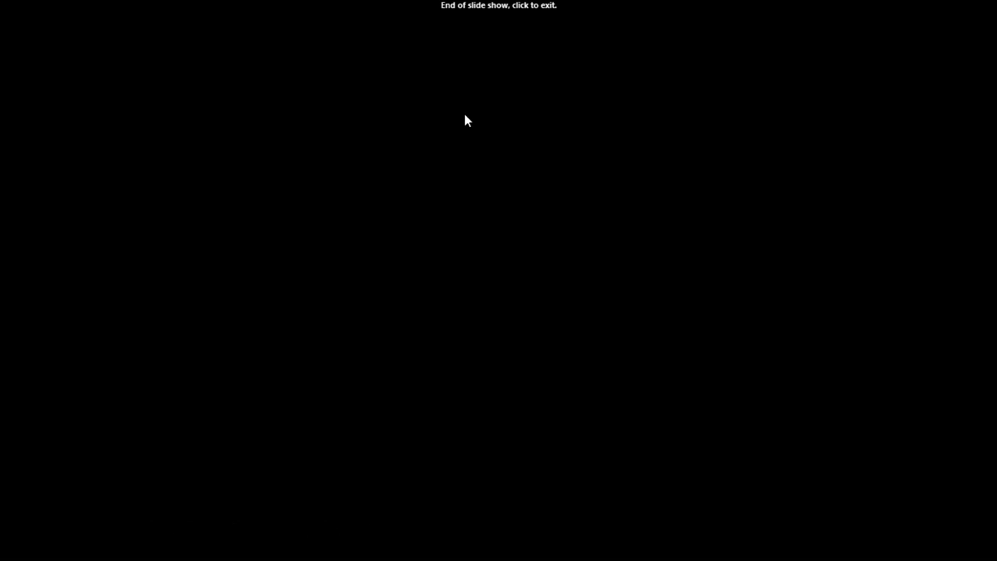
mouse_move(565, 38)
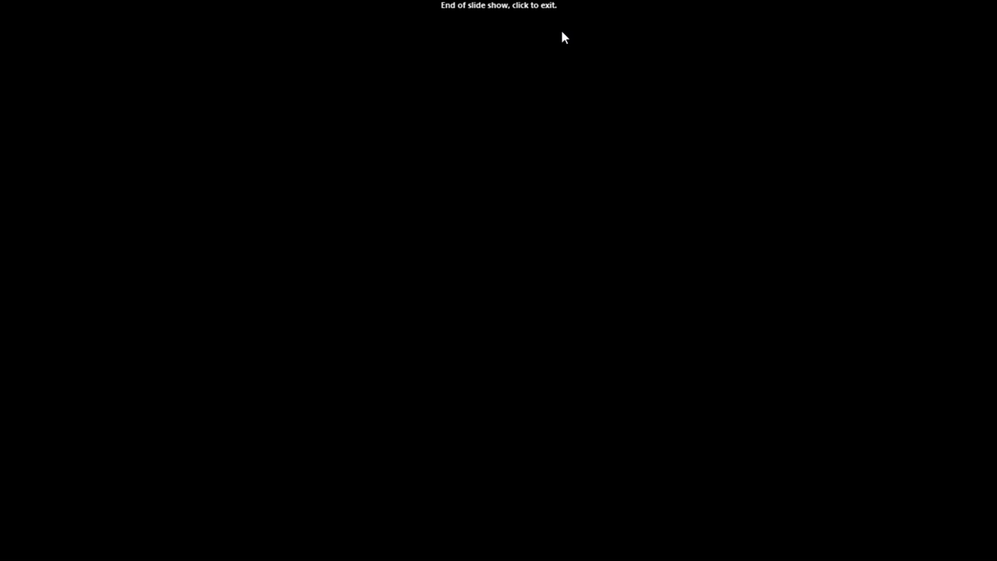
mouse_move(355, 197)
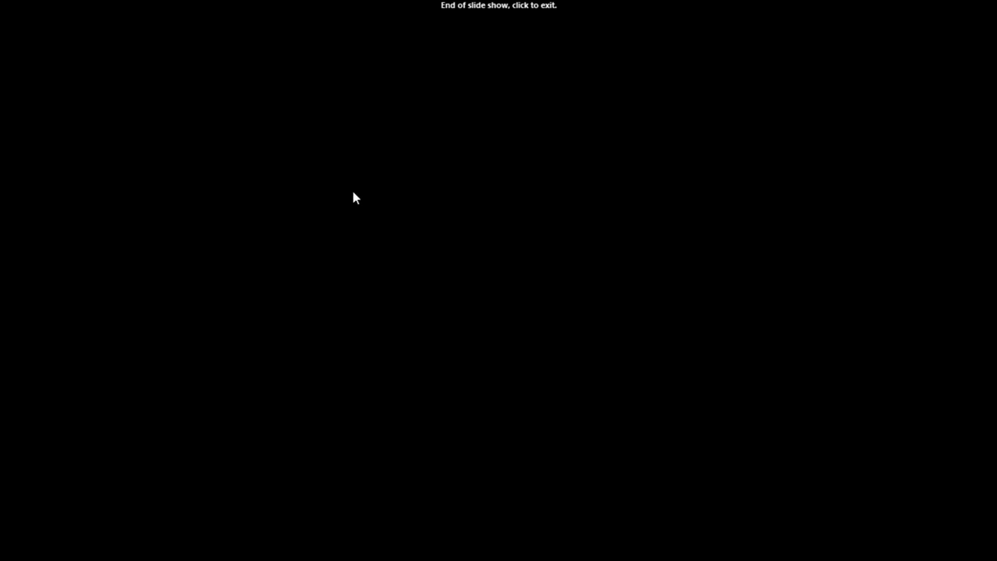
mouse_move(536, 152)
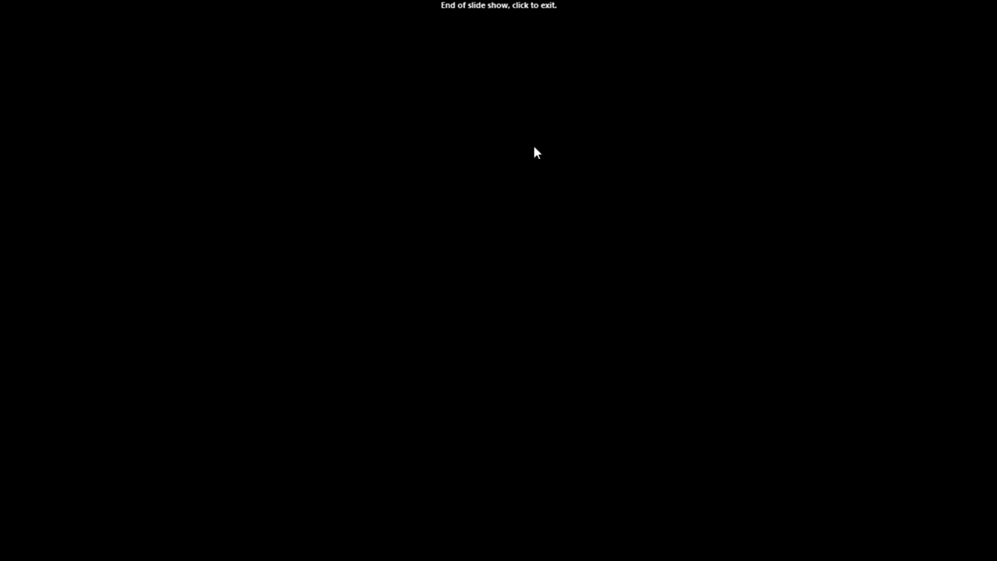
mouse_move(411, 226)
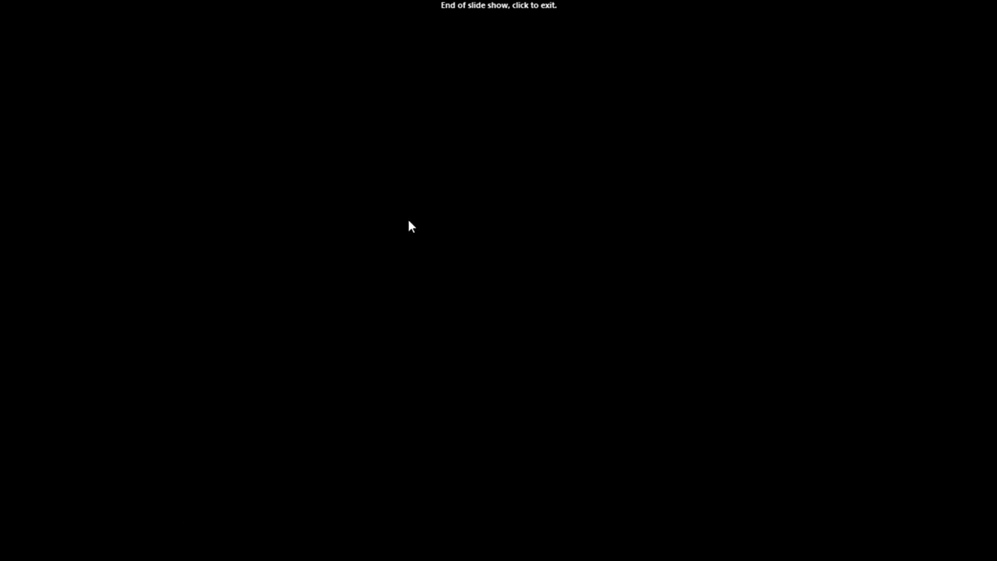
mouse_move(411, 226)
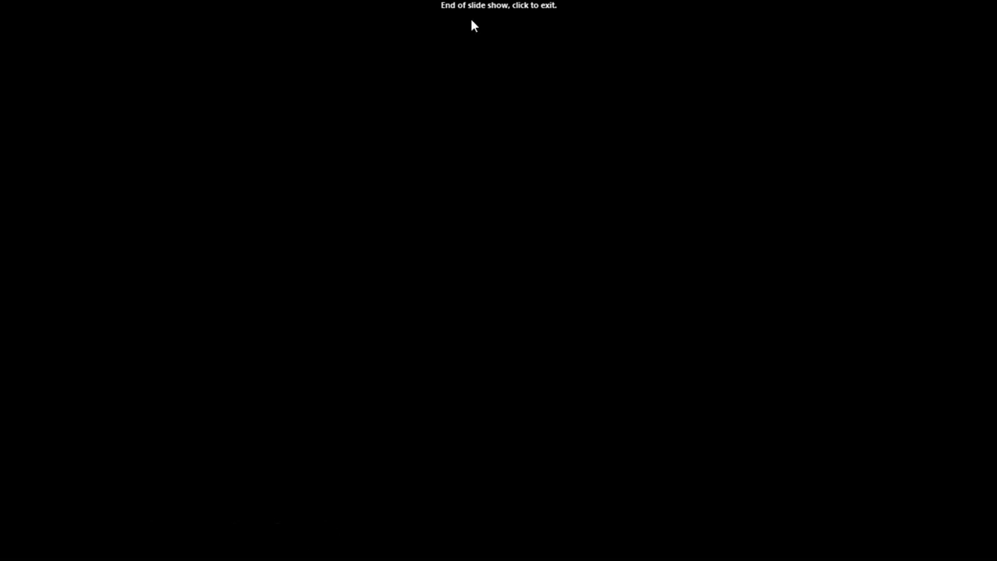
mouse_move(716, 51)
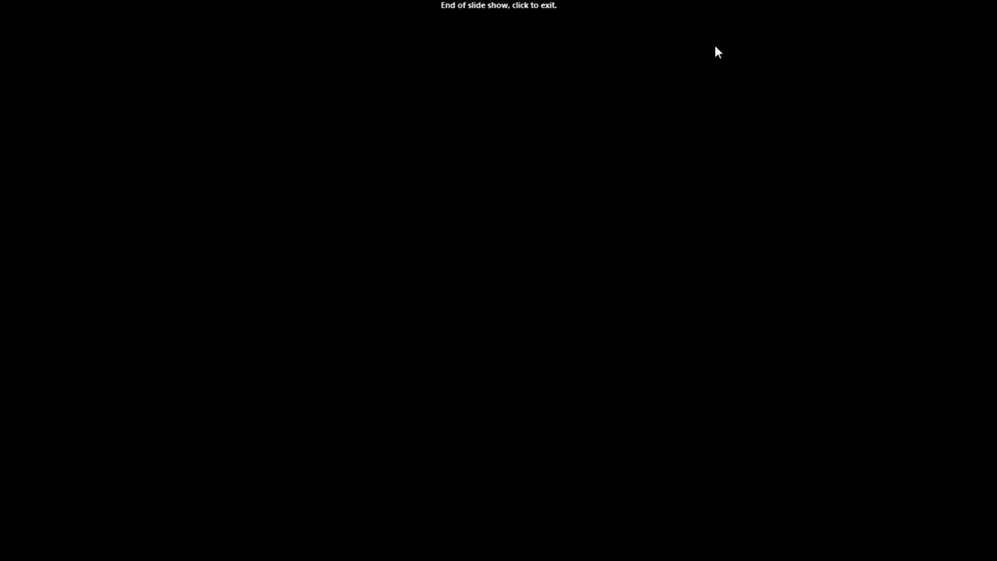
mouse_move(454, 151)
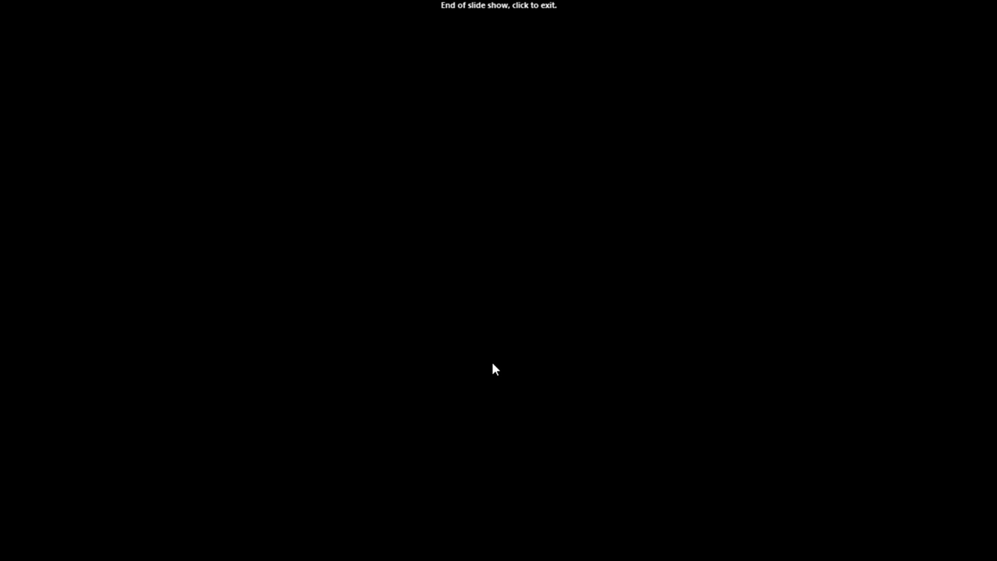
mouse_move(352, 162)
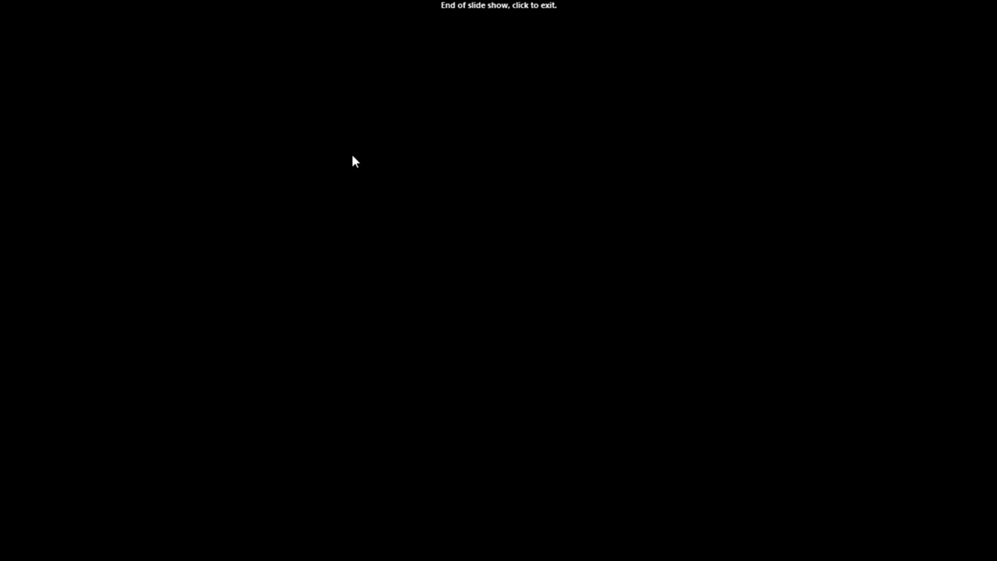
mouse_move(700, 7)
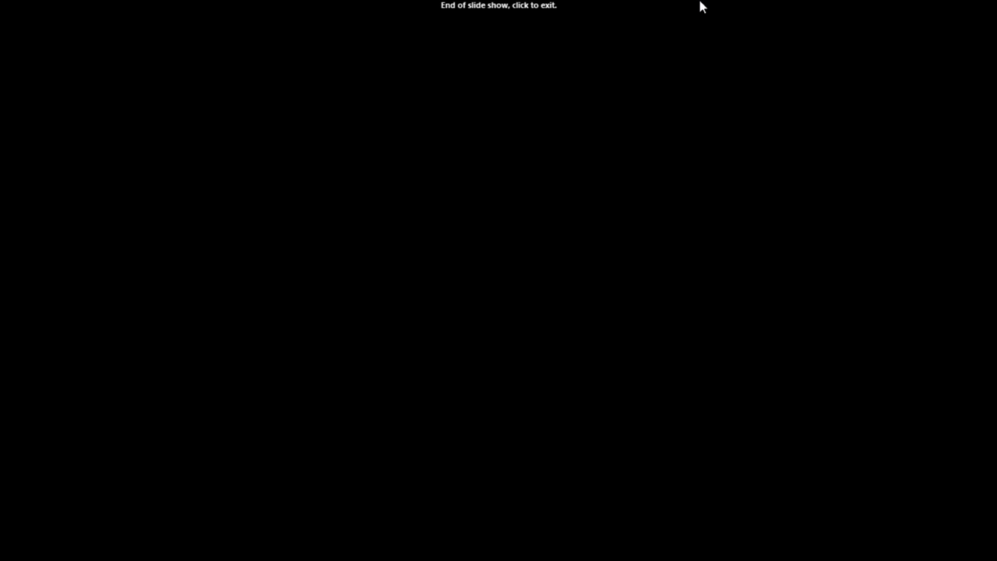